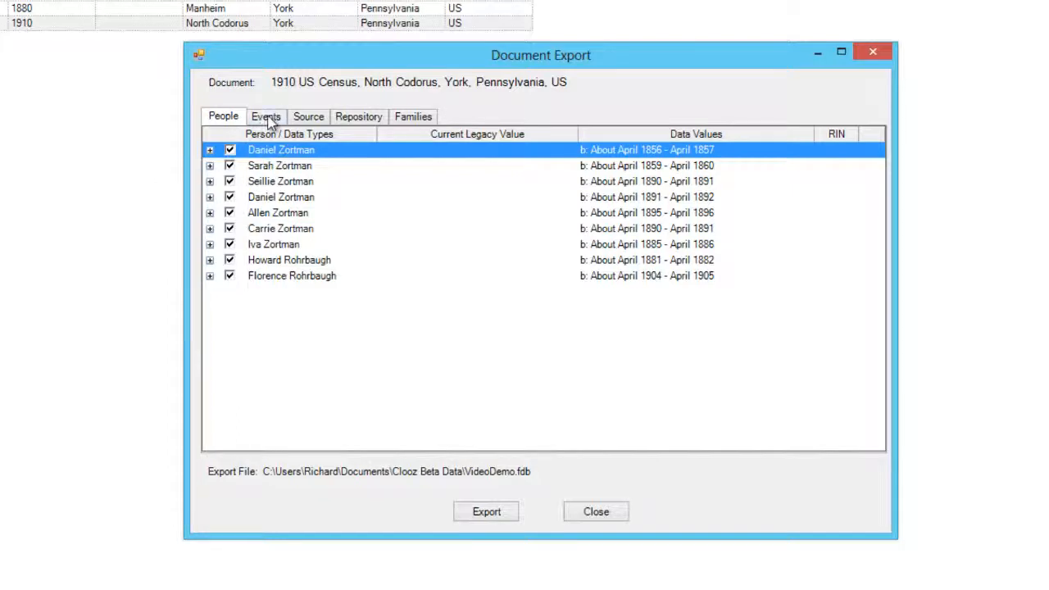
# Show the events that will be exported from the 1910 census document
pyautogui.click(266, 116)
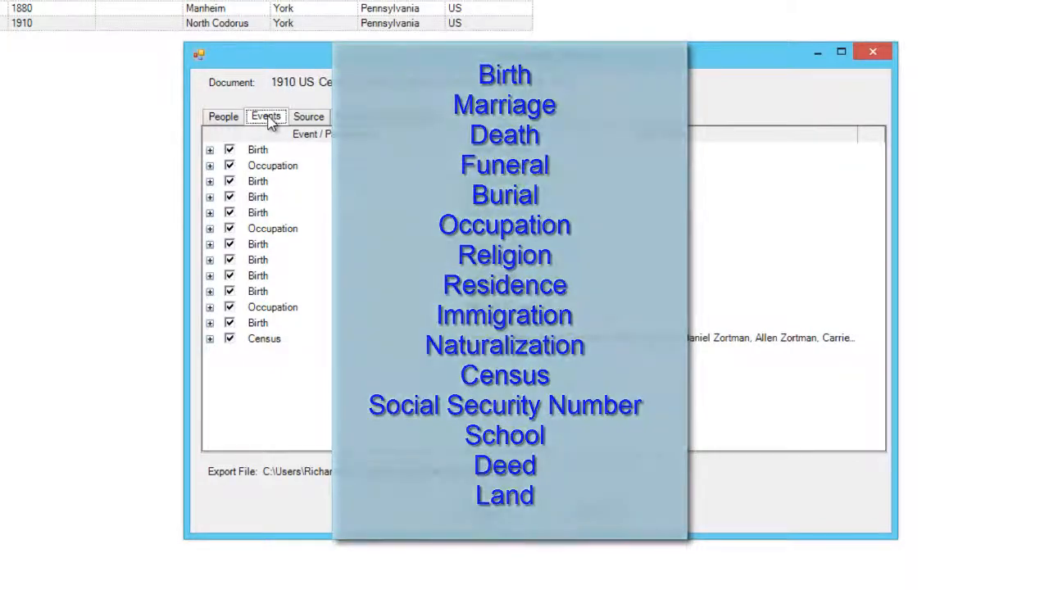
pyautogui.click(266, 116)
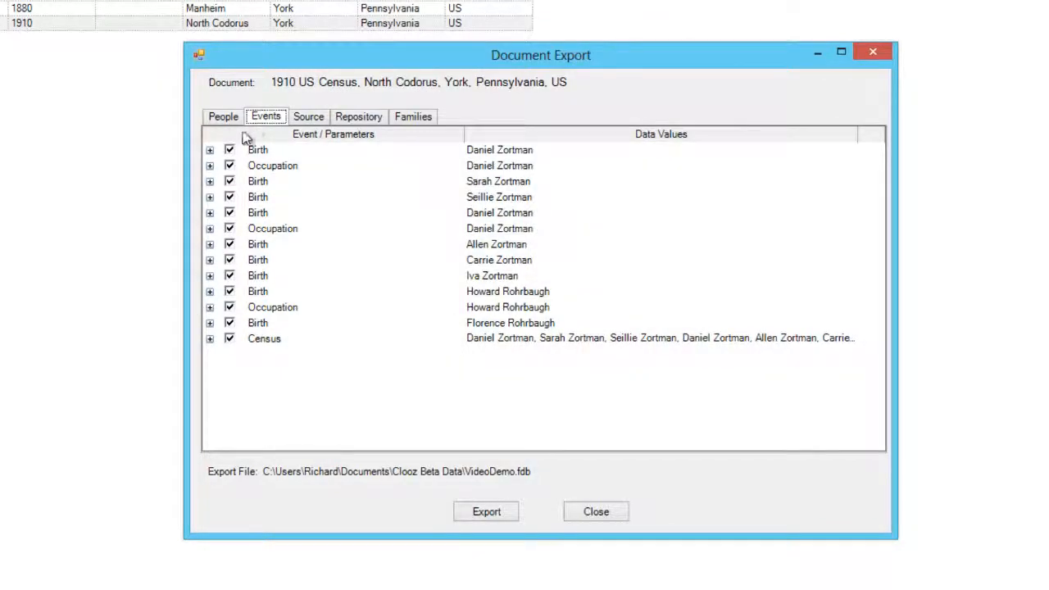
pyautogui.click(210, 150)
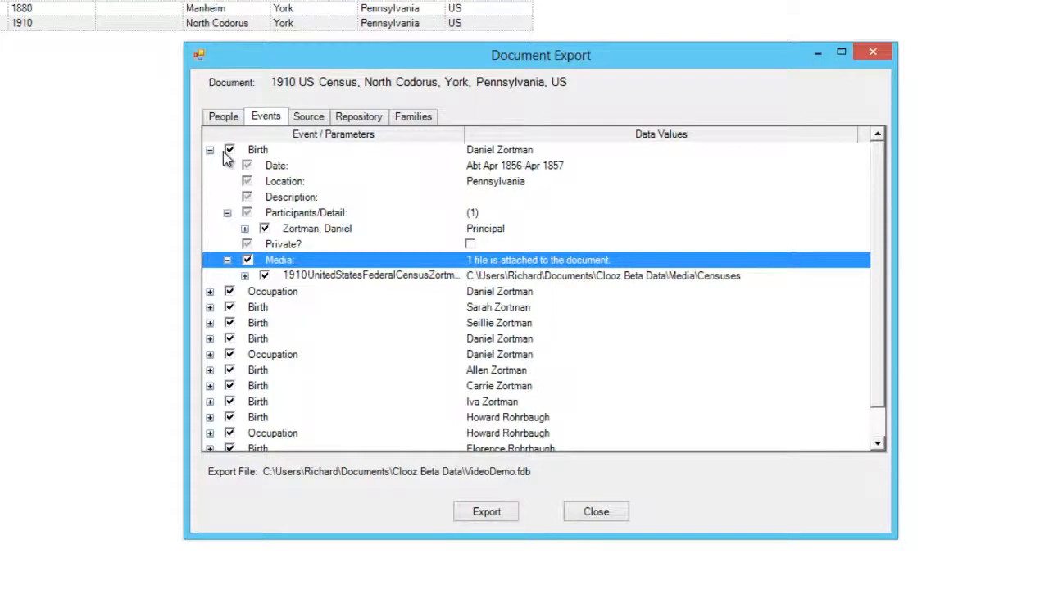
pyautogui.click(257, 150)
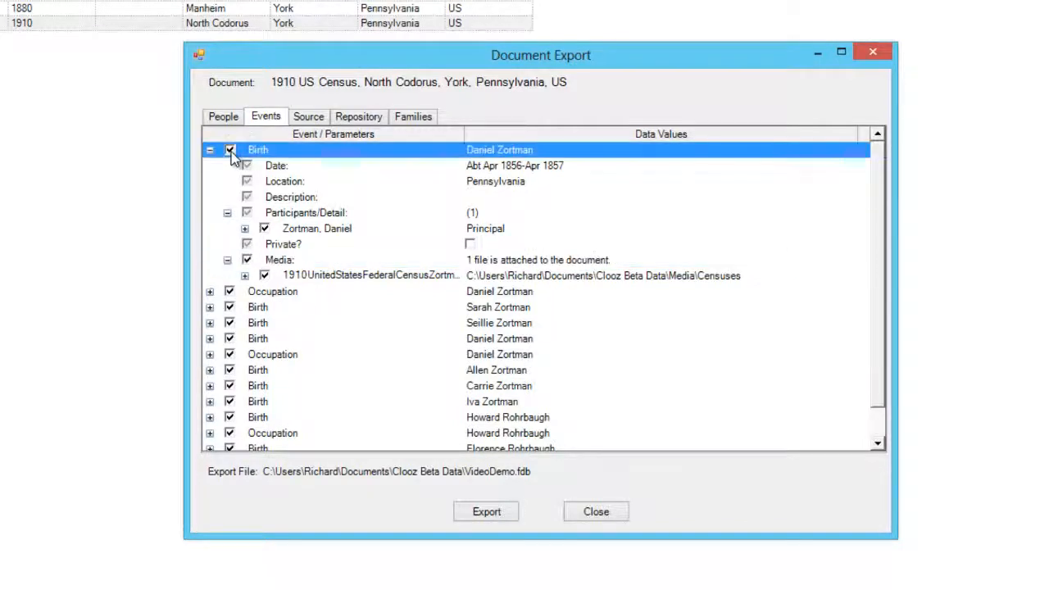
pyautogui.click(230, 150)
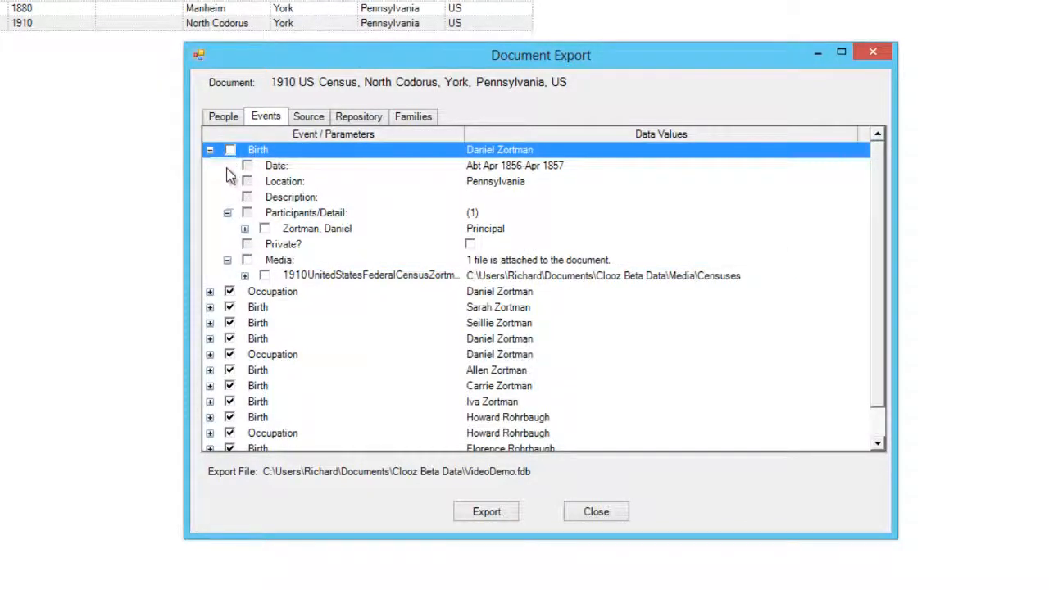
pyautogui.click(231, 150)
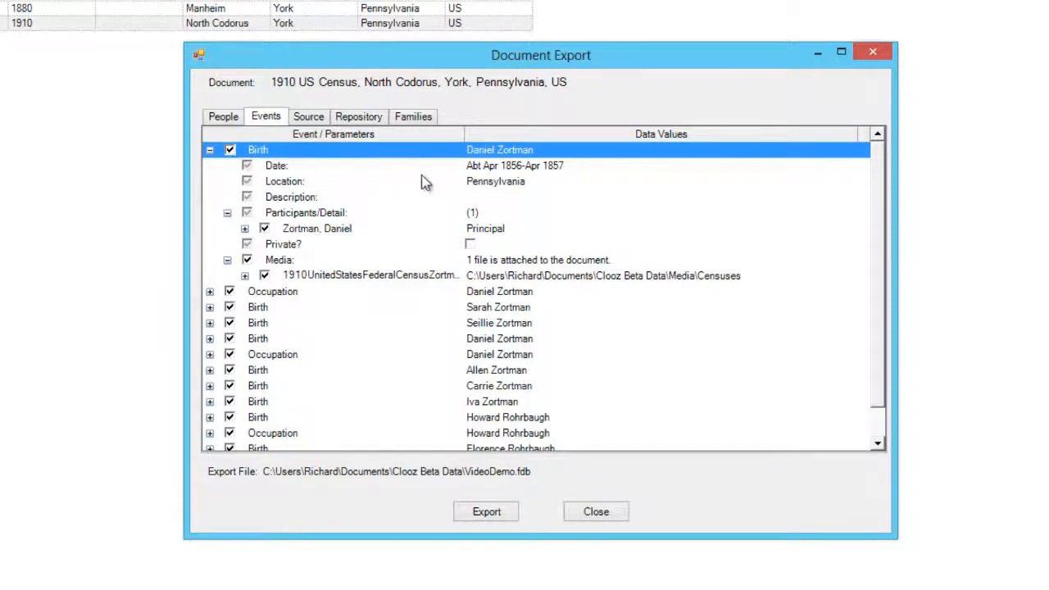
pyautogui.moveTo(502, 171)
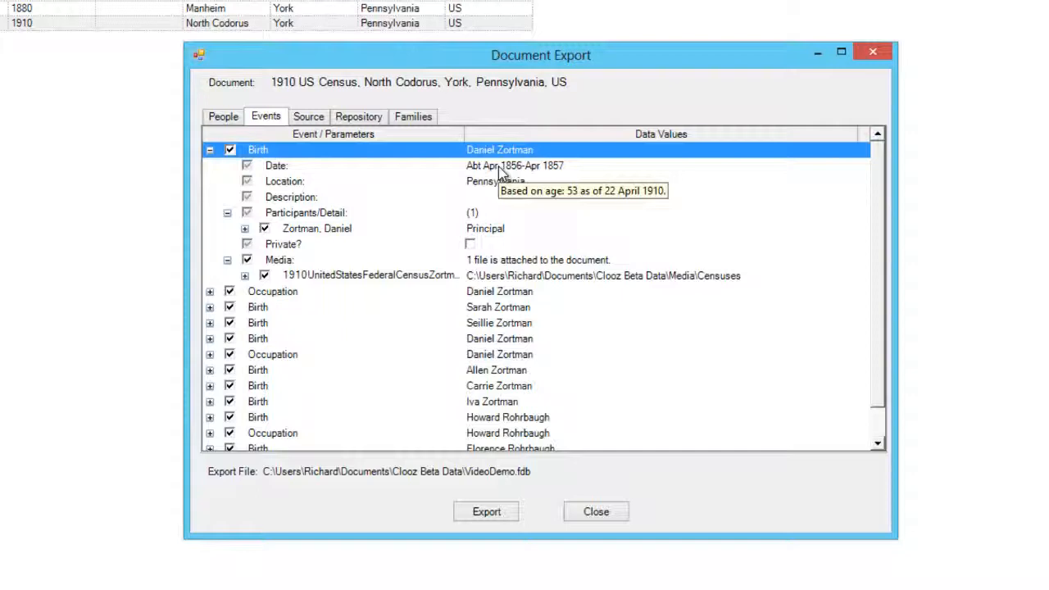
pyautogui.moveTo(449, 197)
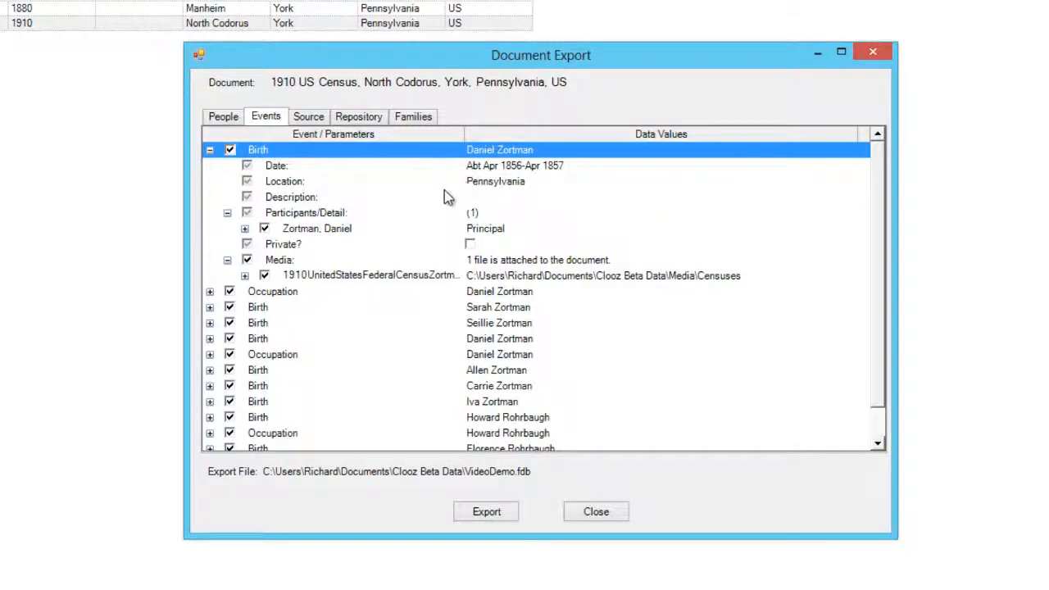
pyautogui.moveTo(217, 227)
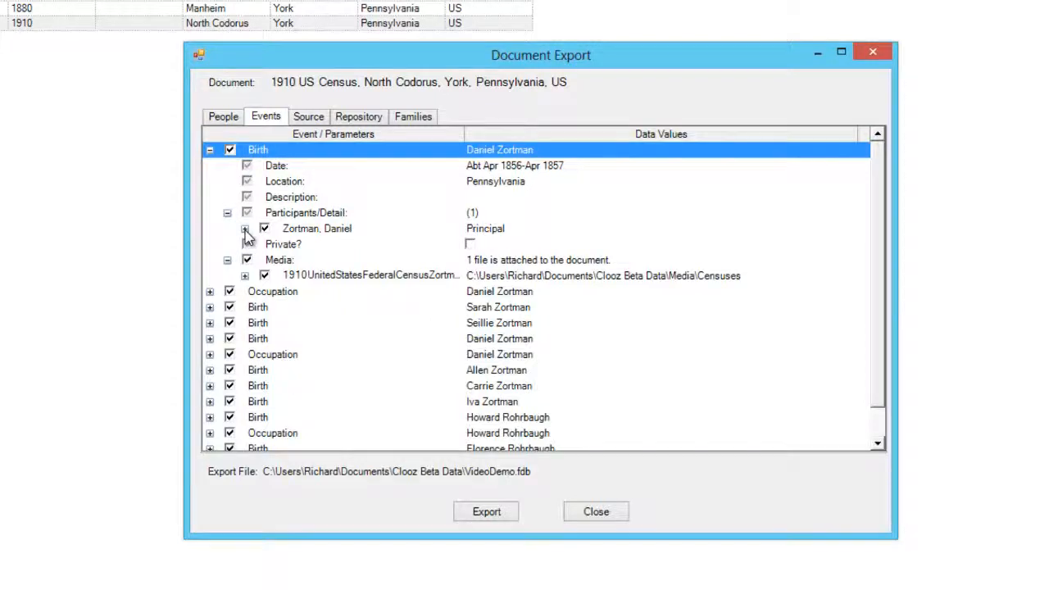
pyautogui.click(245, 229)
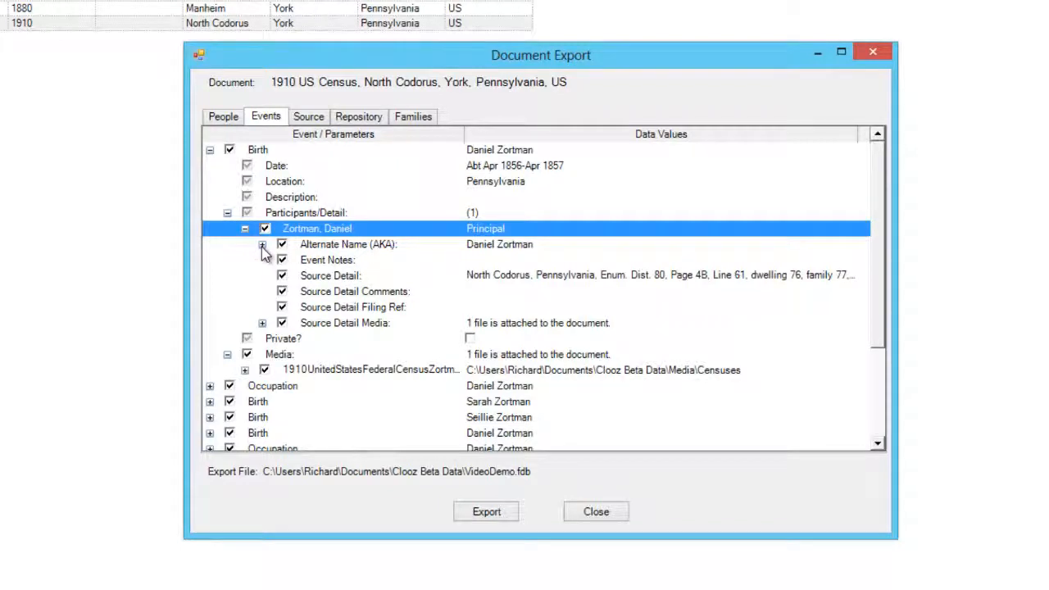
pyautogui.click(262, 245)
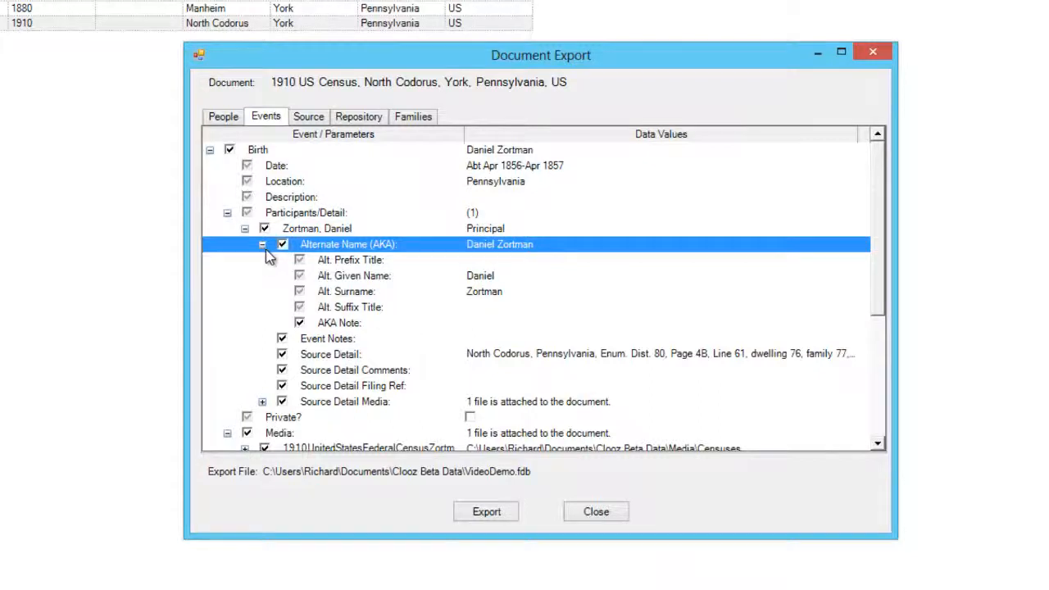
pyautogui.moveTo(244, 164)
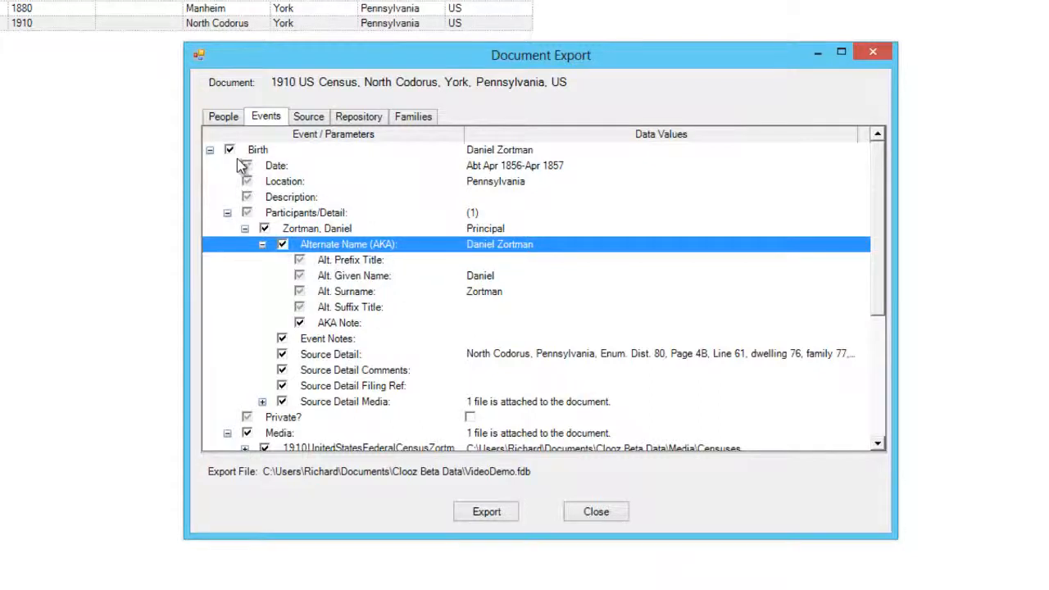
pyautogui.click(210, 150)
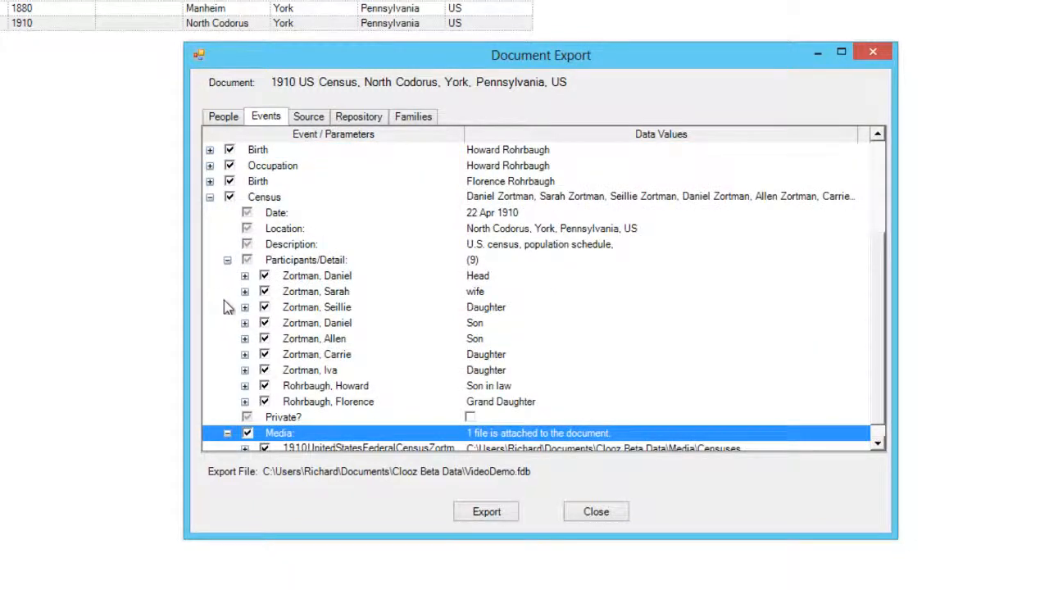
pyautogui.moveTo(366, 228)
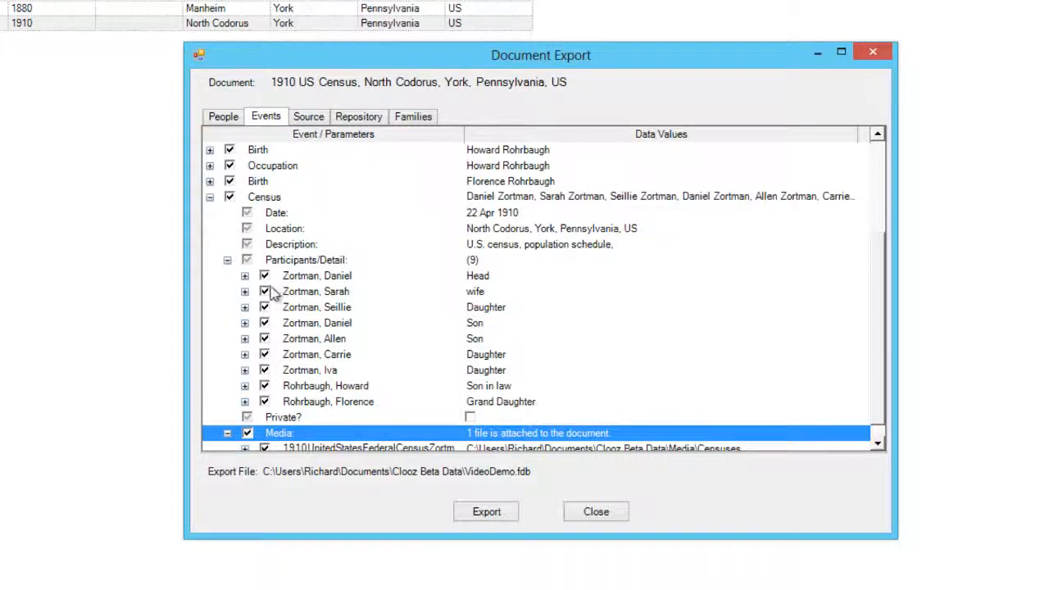
pyautogui.click(264, 291)
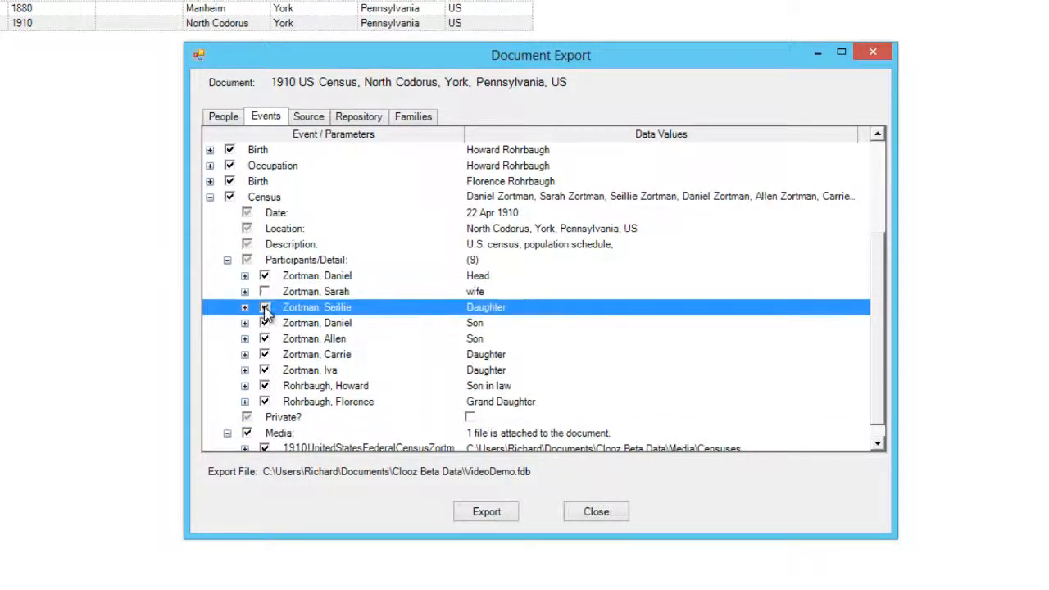
pyautogui.click(264, 307)
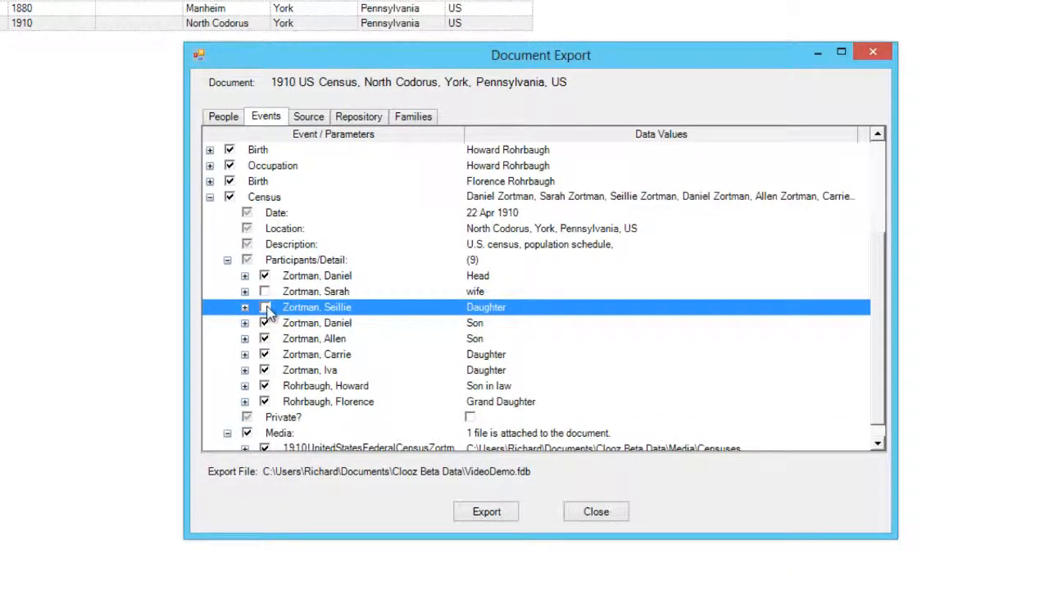
pyautogui.click(264, 291)
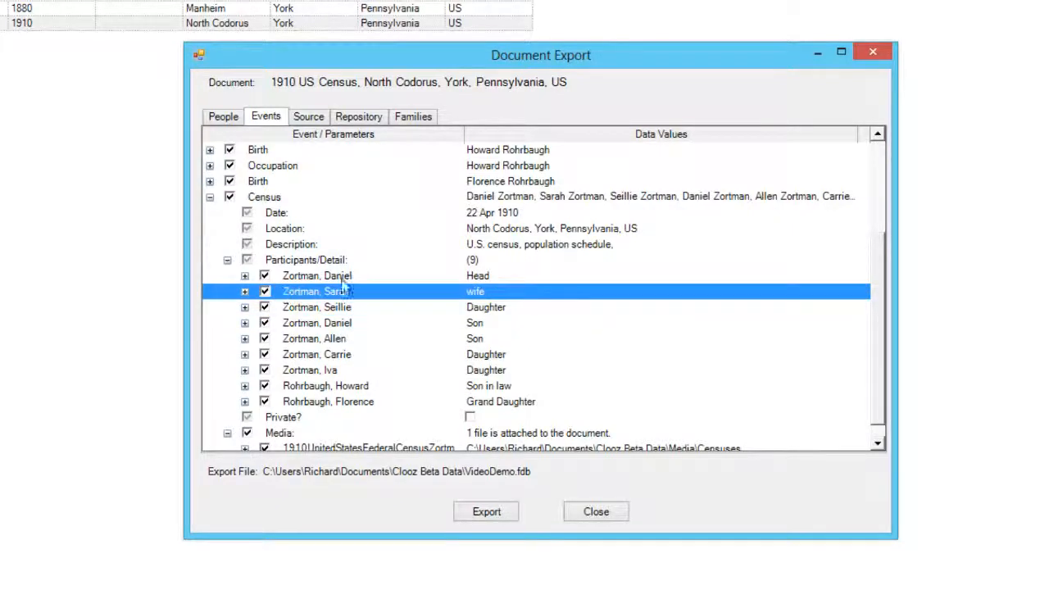
pyautogui.moveTo(392, 281)
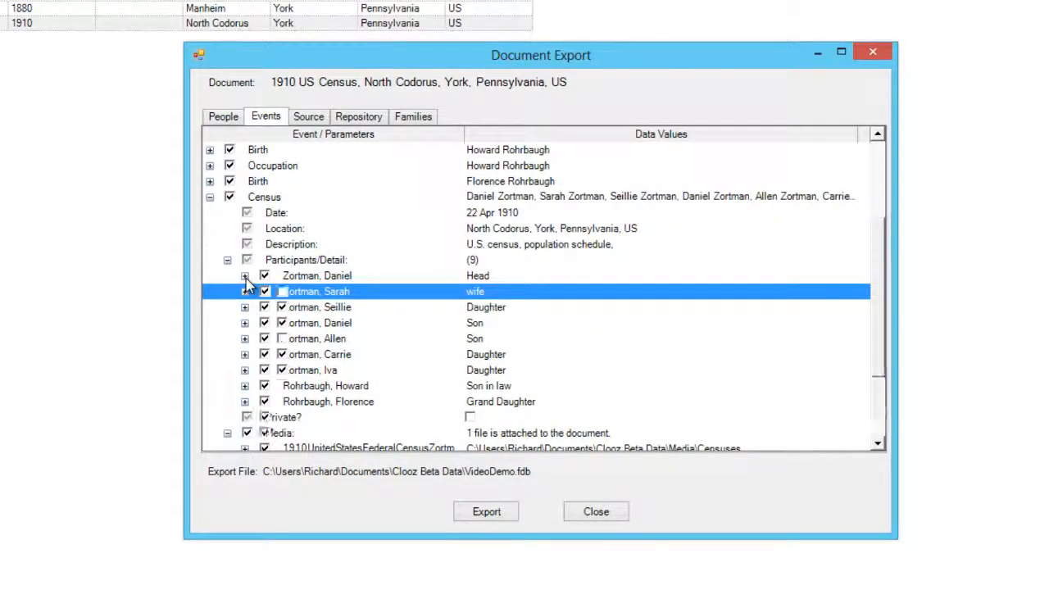
pyautogui.click(245, 275)
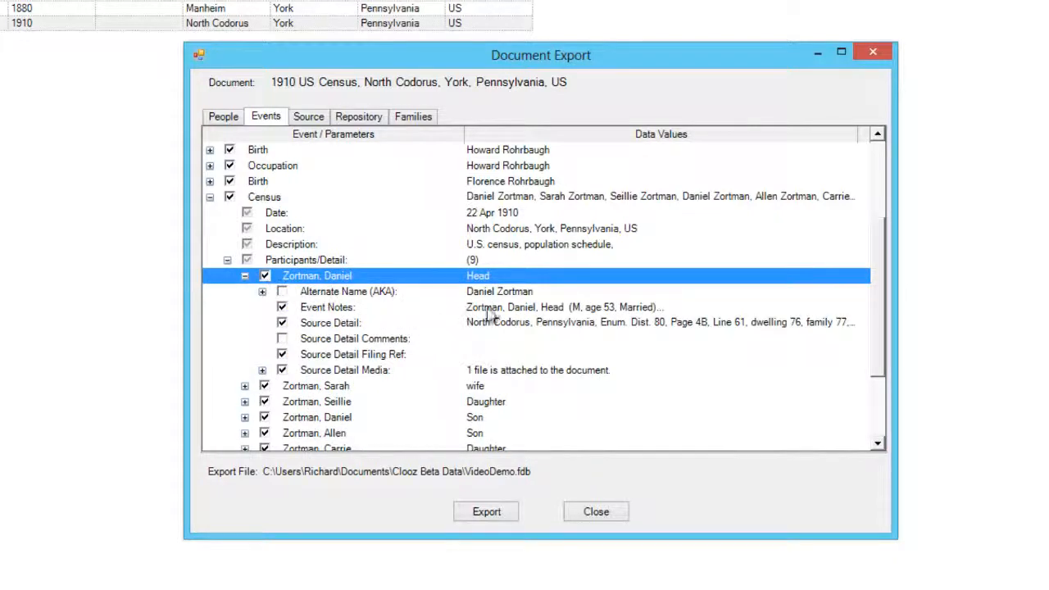
pyautogui.moveTo(493, 314)
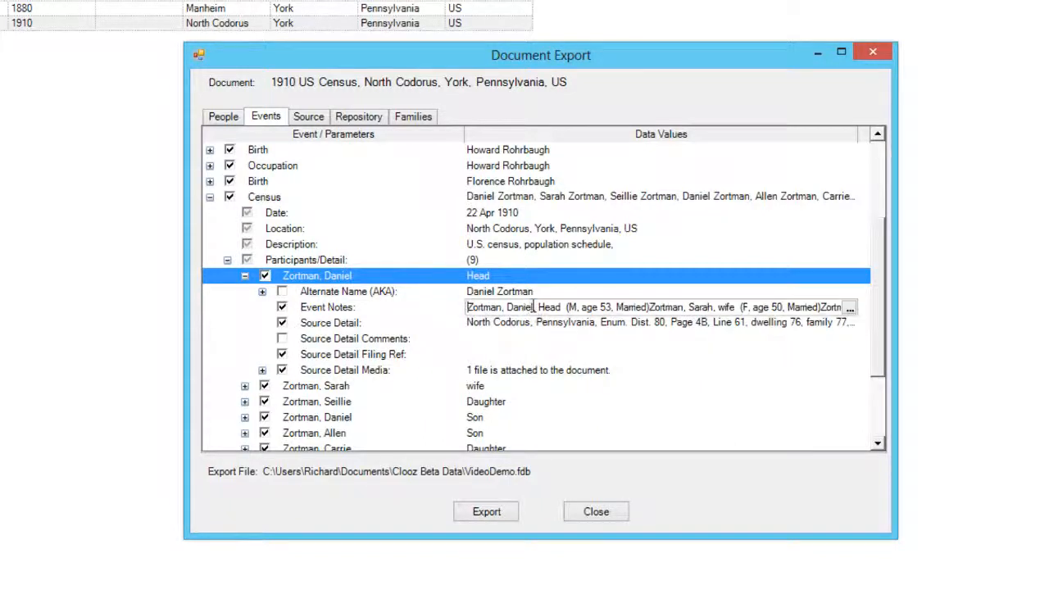
pyautogui.click(327, 307)
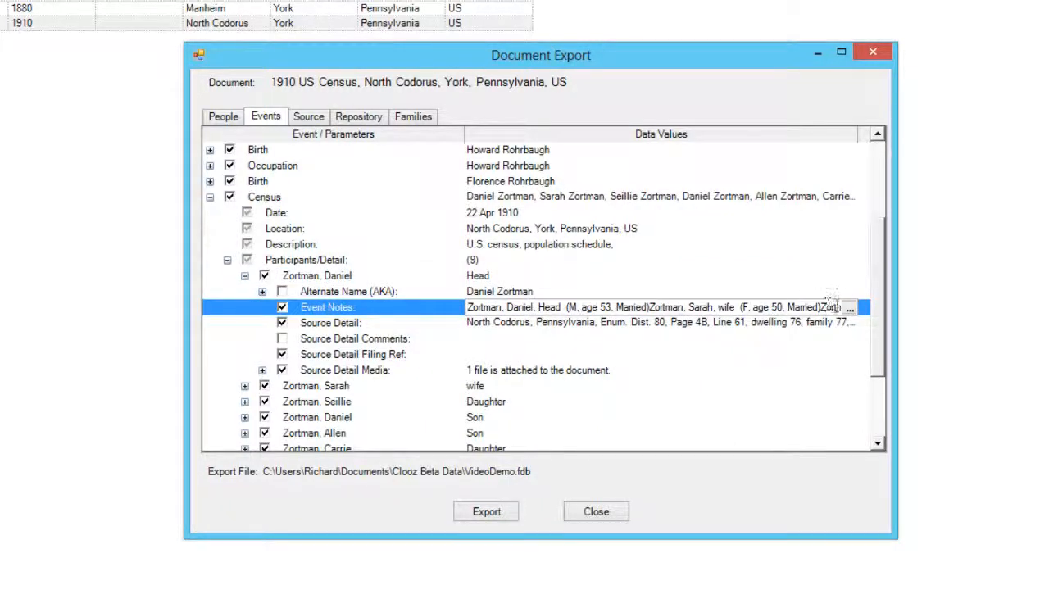
pyautogui.click(859, 304)
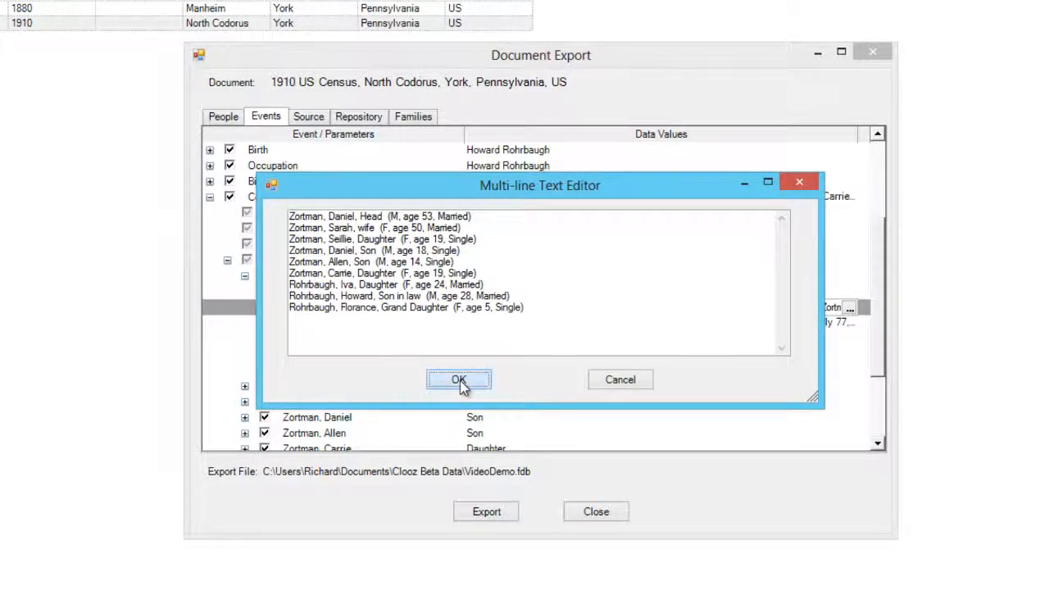
pyautogui.click(458, 379)
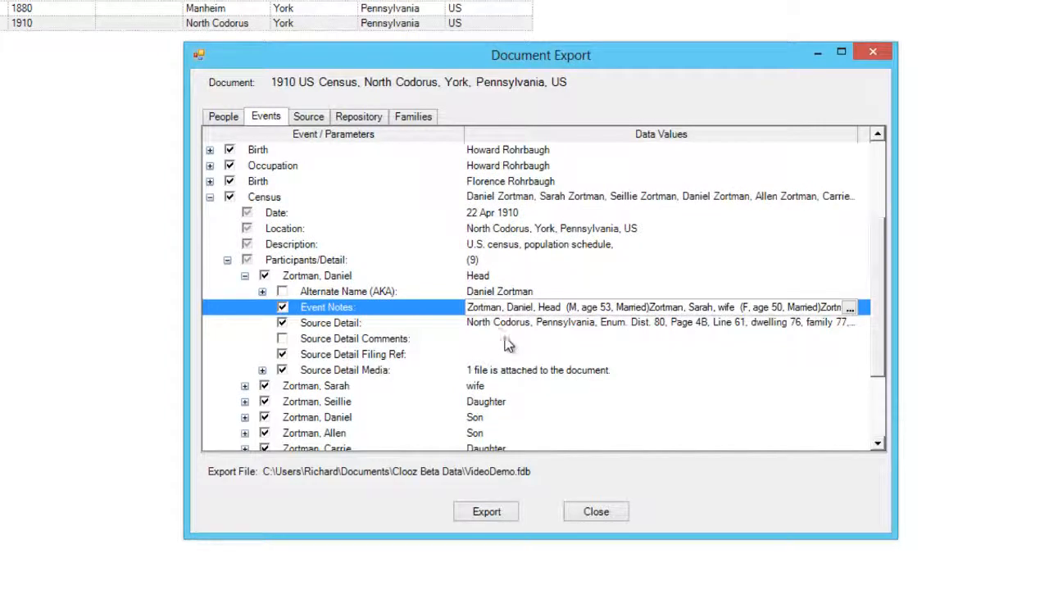
pyautogui.moveTo(881, 340)
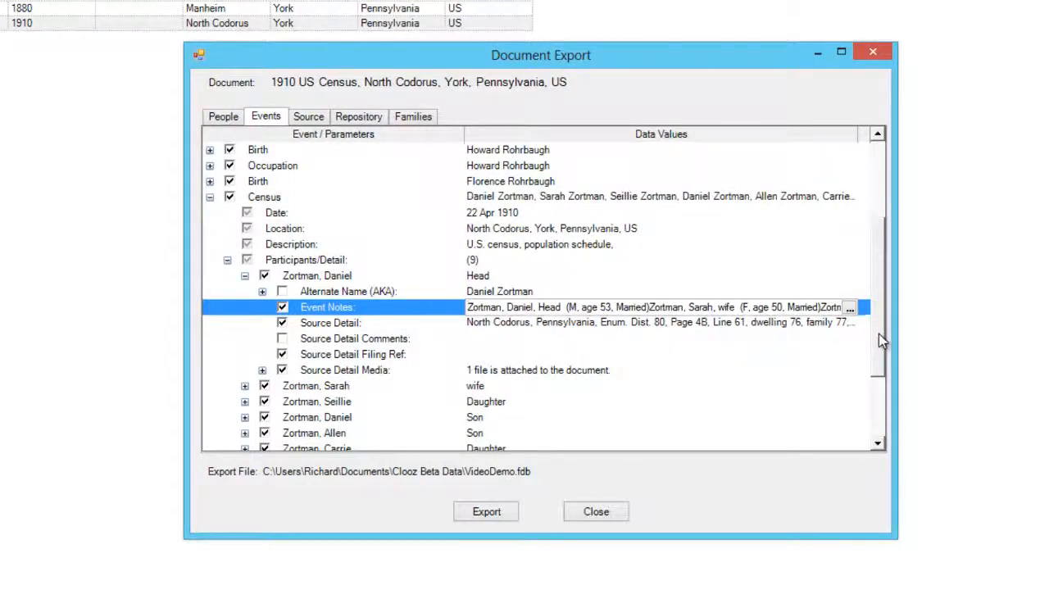
# Expand the census event's attached 1910 image to show its caption and description
pyautogui.scroll(-3)
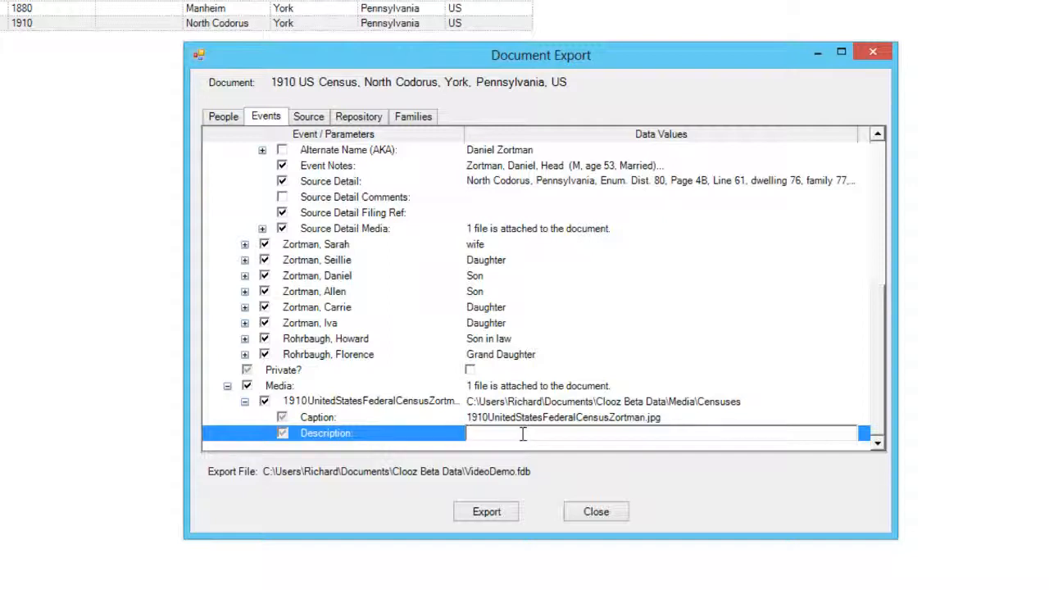
pyautogui.click(317, 417)
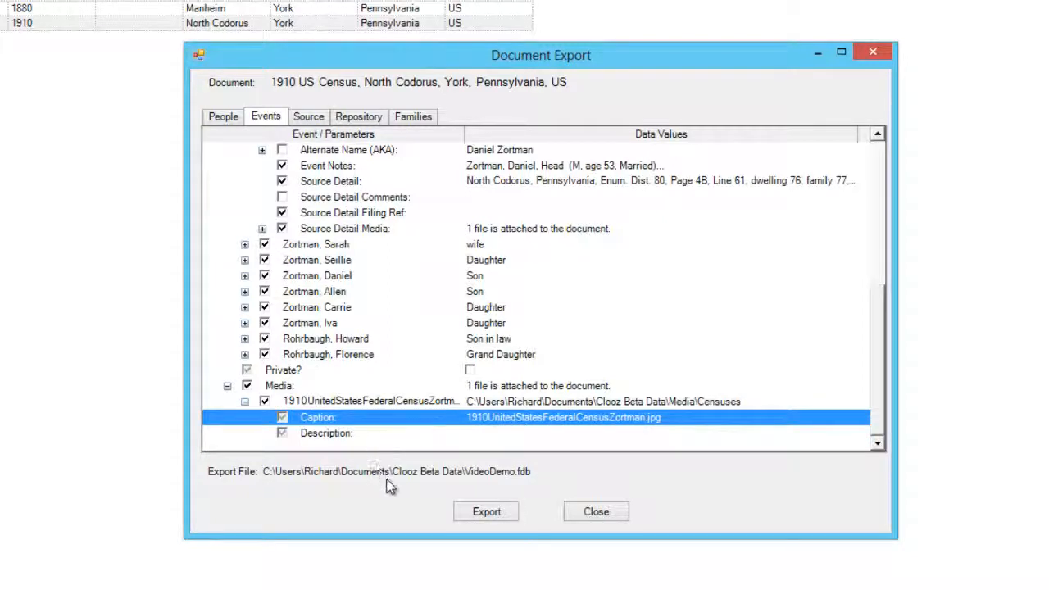
pyautogui.moveTo(417, 511)
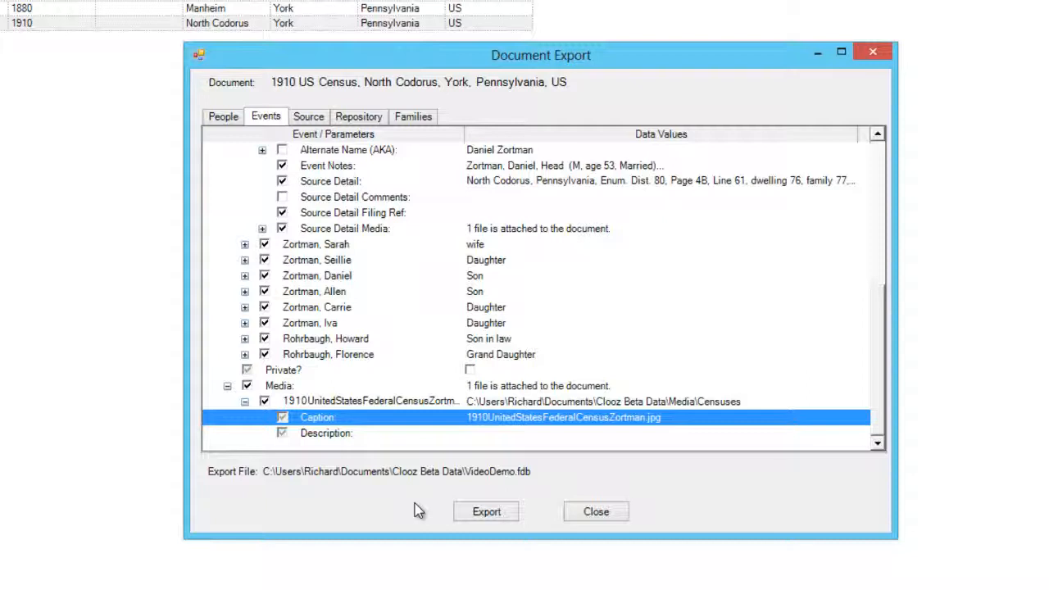
pyautogui.moveTo(330, 260)
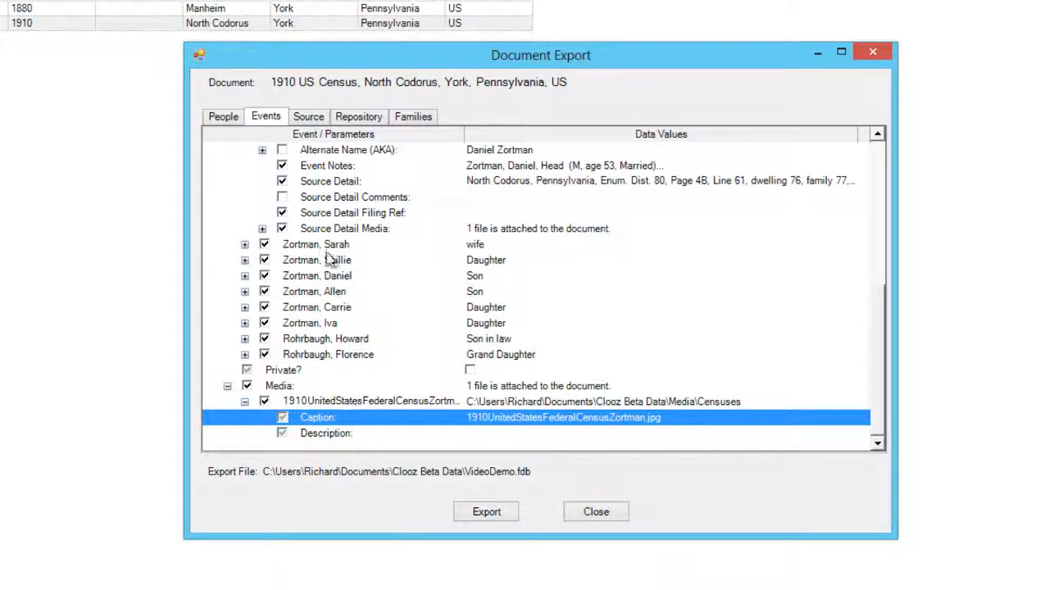
# Show the 1910 census source details and view the full Publication Facts text in the editor
pyautogui.click(308, 116)
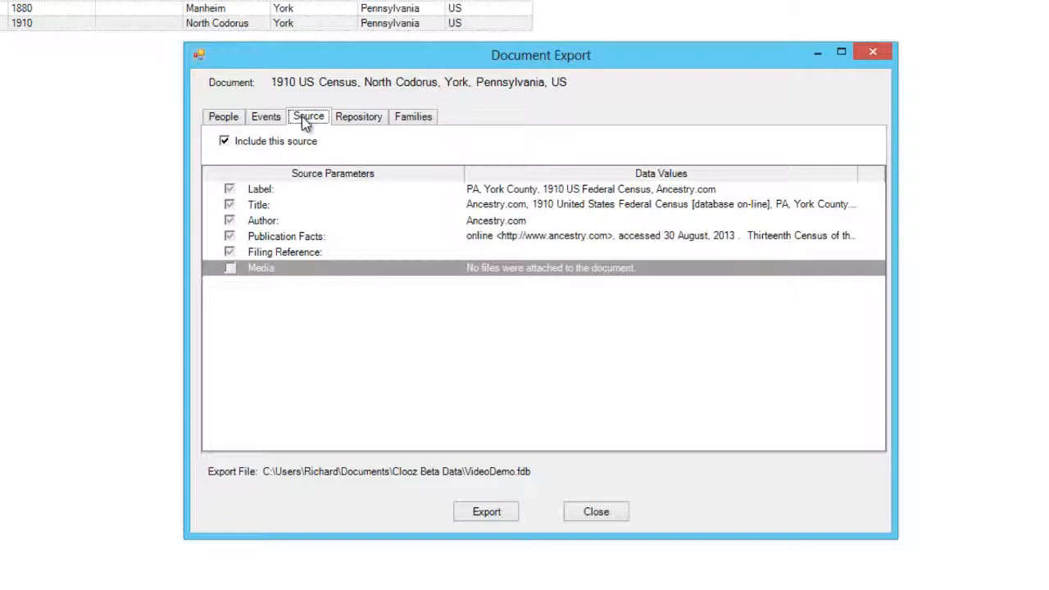
pyautogui.moveTo(349, 394)
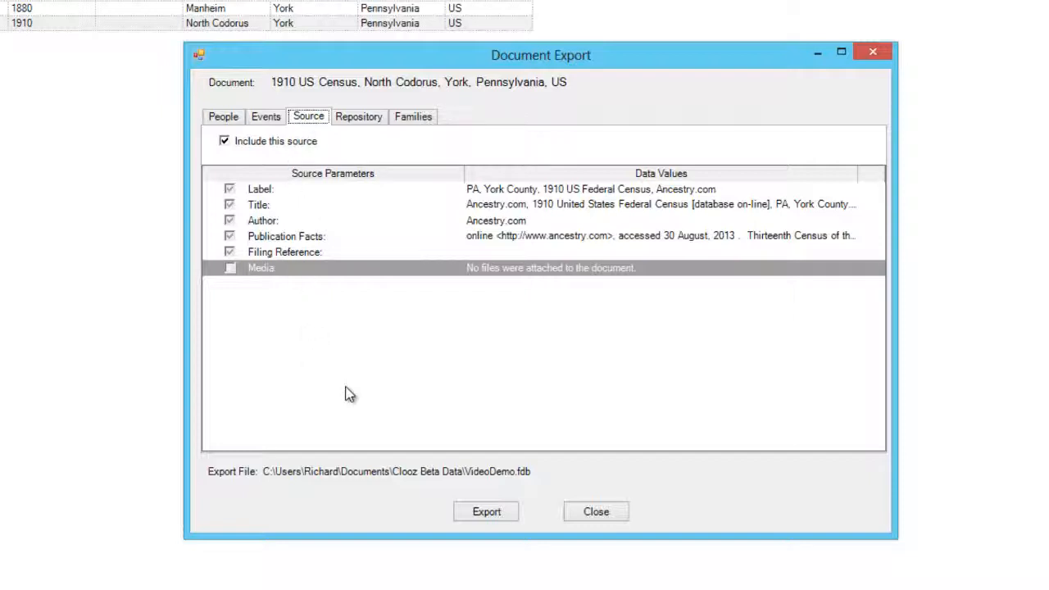
pyautogui.moveTo(354, 406)
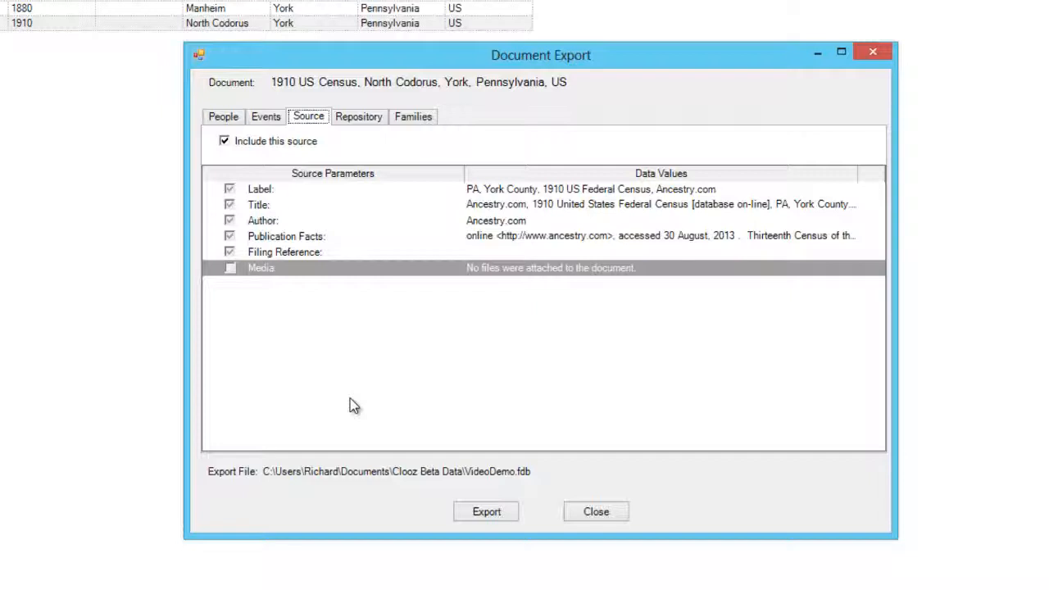
pyautogui.moveTo(393, 382)
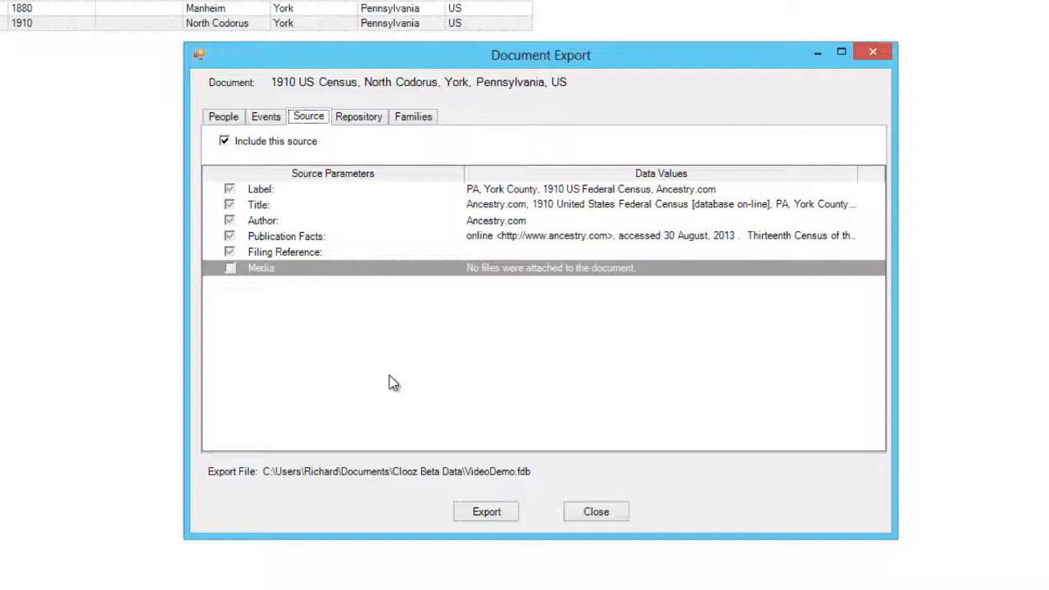
pyautogui.moveTo(432, 363)
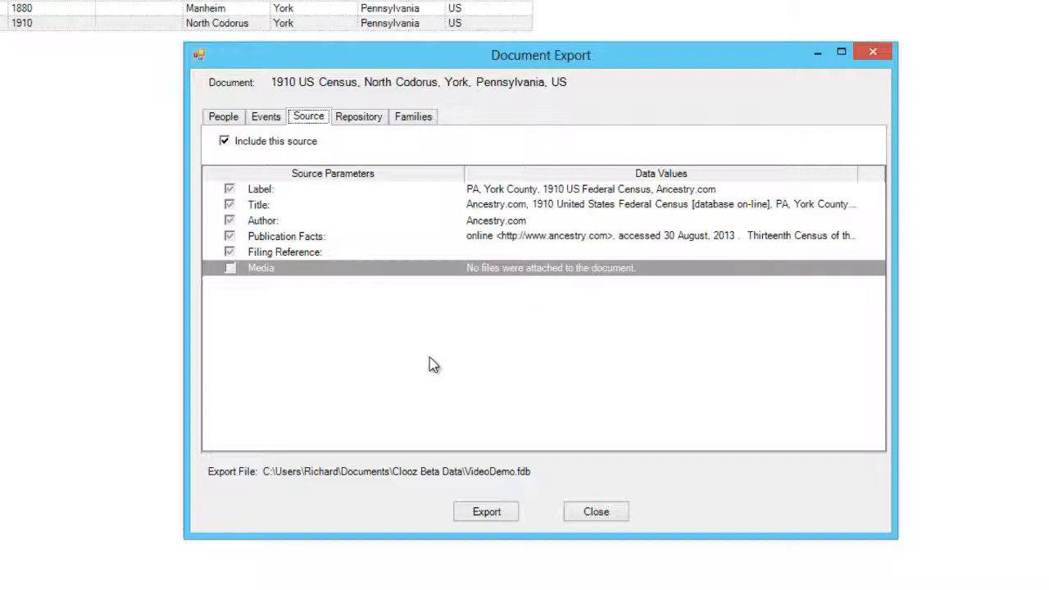
pyautogui.moveTo(533, 241)
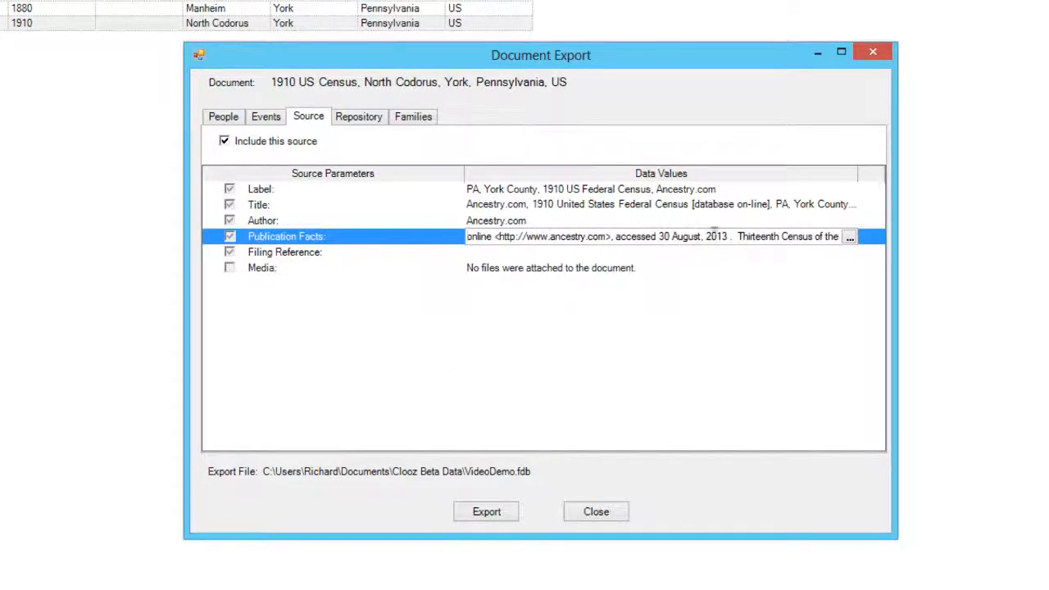
pyautogui.click(850, 239)
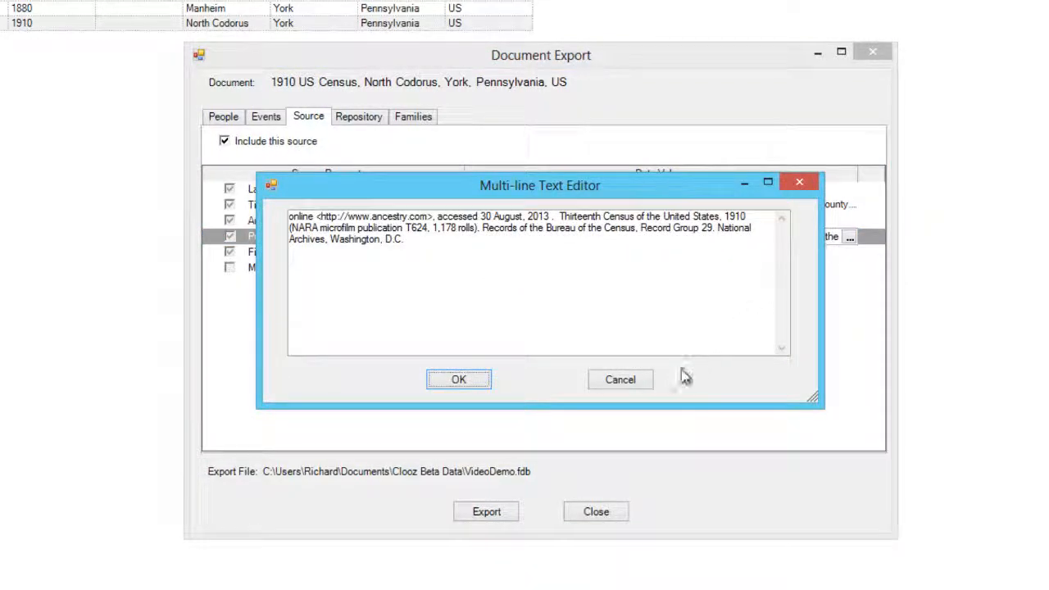
pyautogui.click(458, 380)
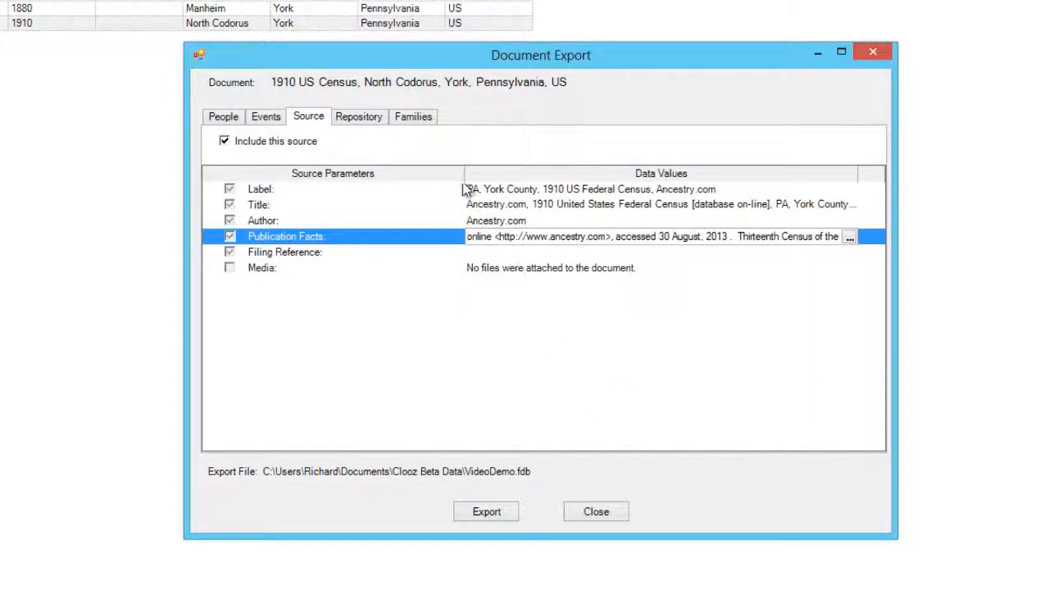
# Show the Ancestry.com repository details (Provo, Utah address, phones, email) for export
pyautogui.click(359, 117)
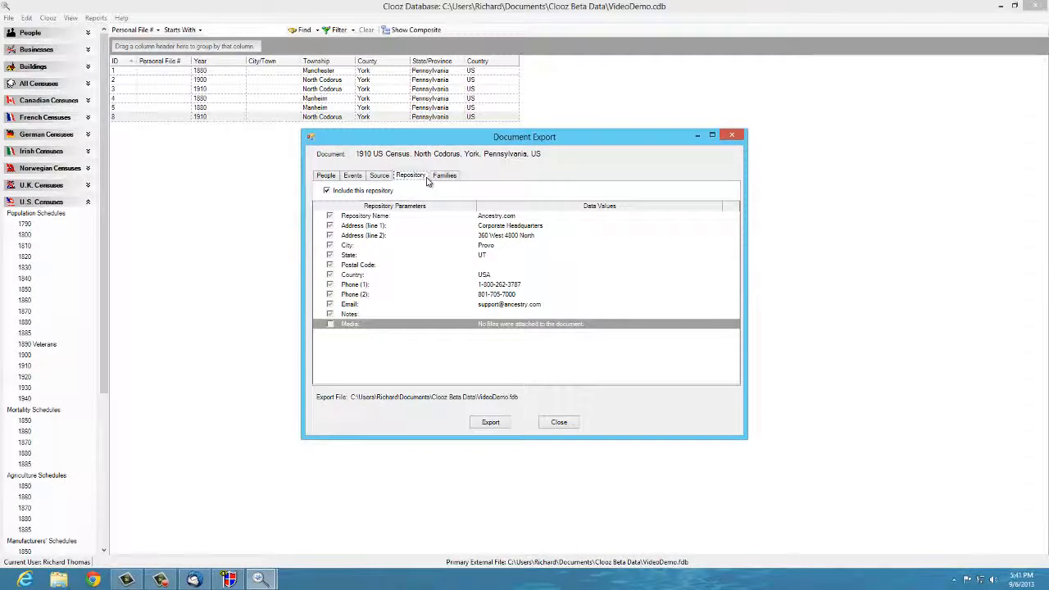
pyautogui.moveTo(383, 281)
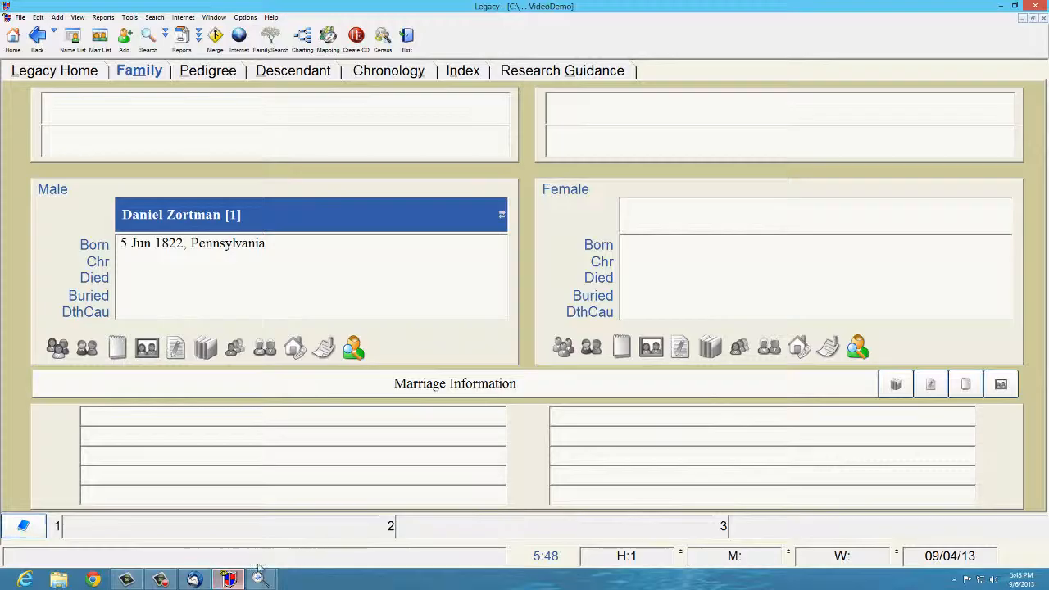
pyautogui.moveTo(273, 553)
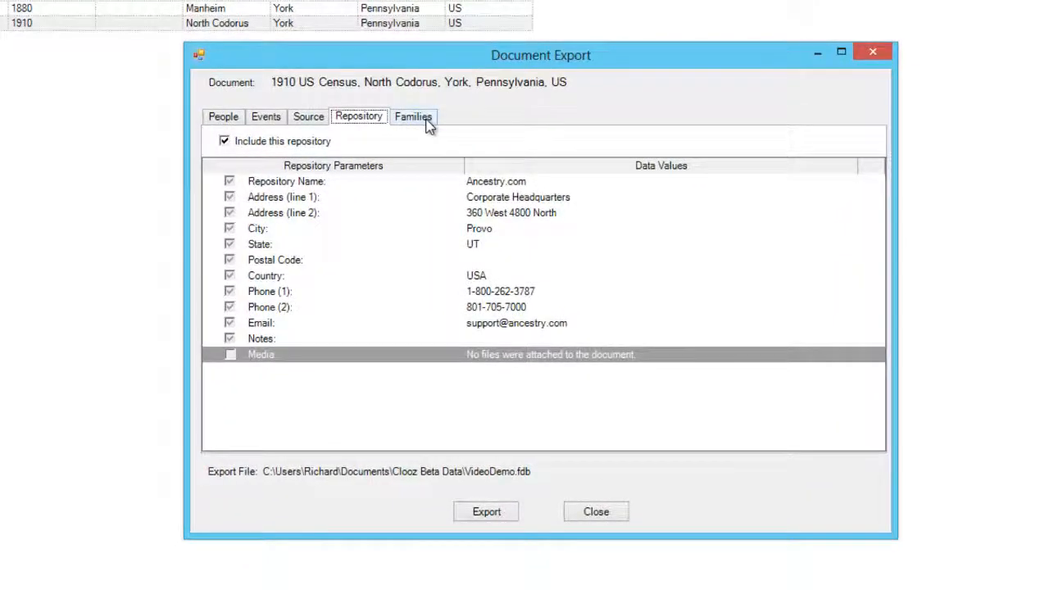
# Show the still-empty Families list for the 1910 census export
pyautogui.click(413, 116)
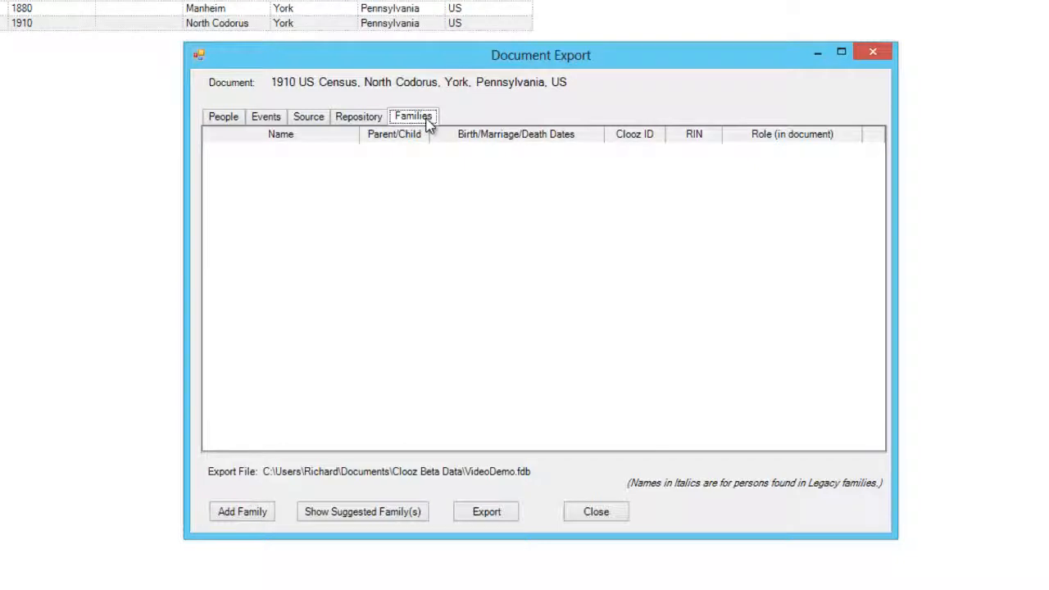
pyautogui.moveTo(421, 164)
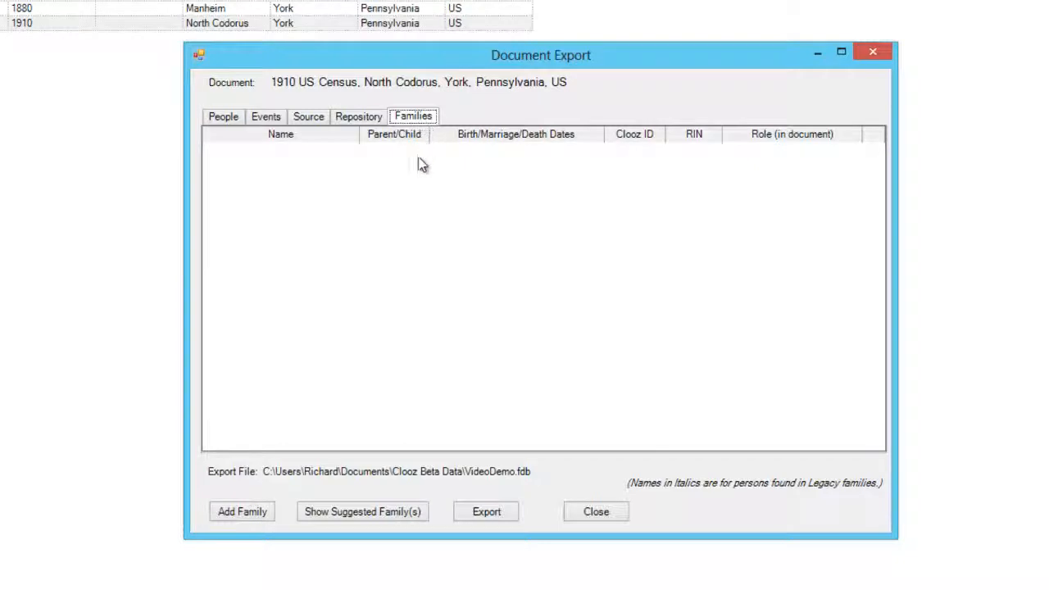
pyautogui.moveTo(410, 212)
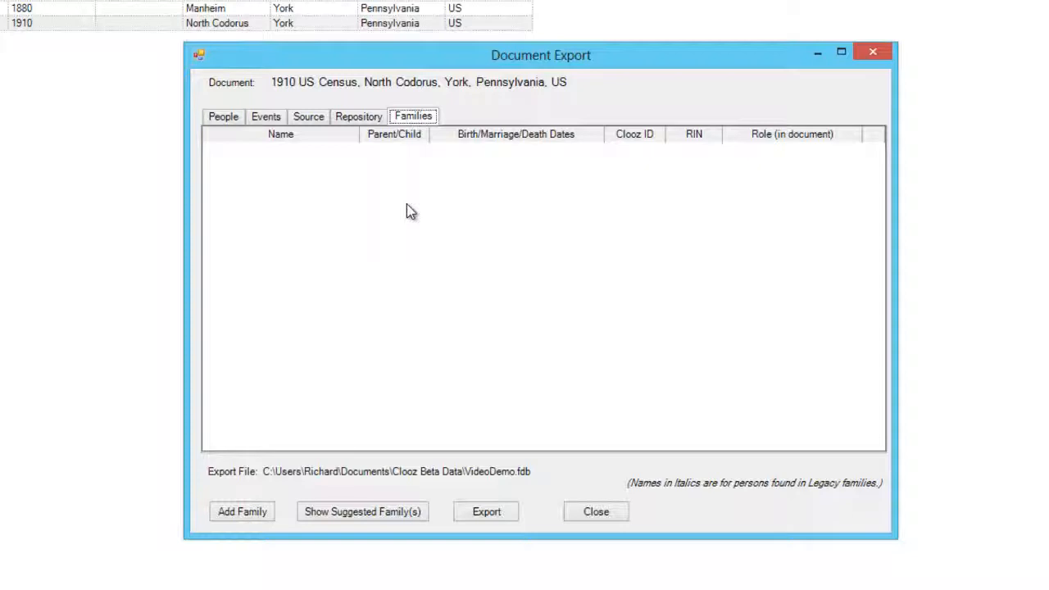
pyautogui.moveTo(386, 320)
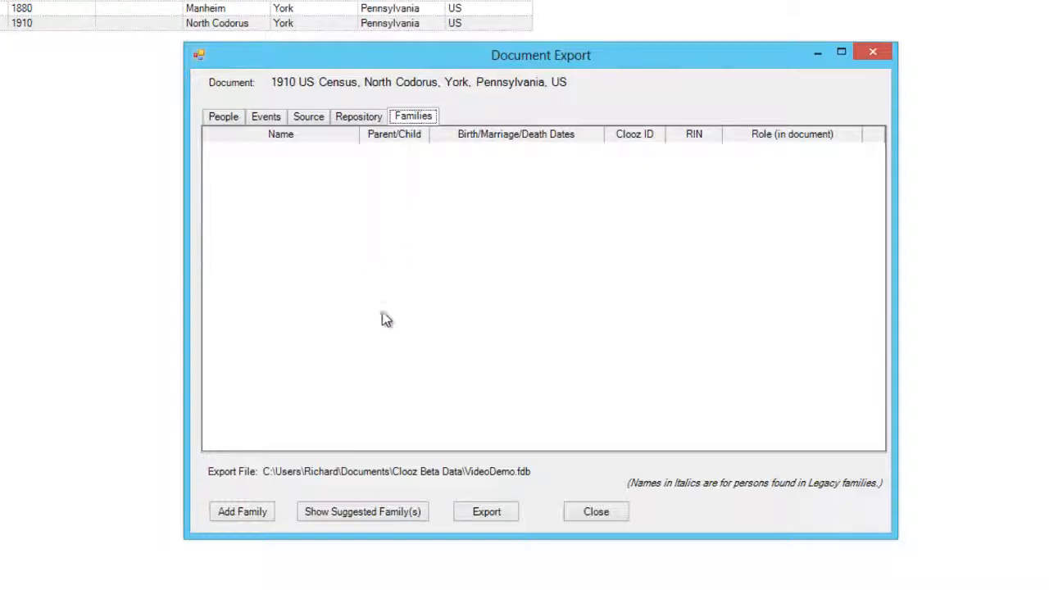
pyautogui.click(362, 512)
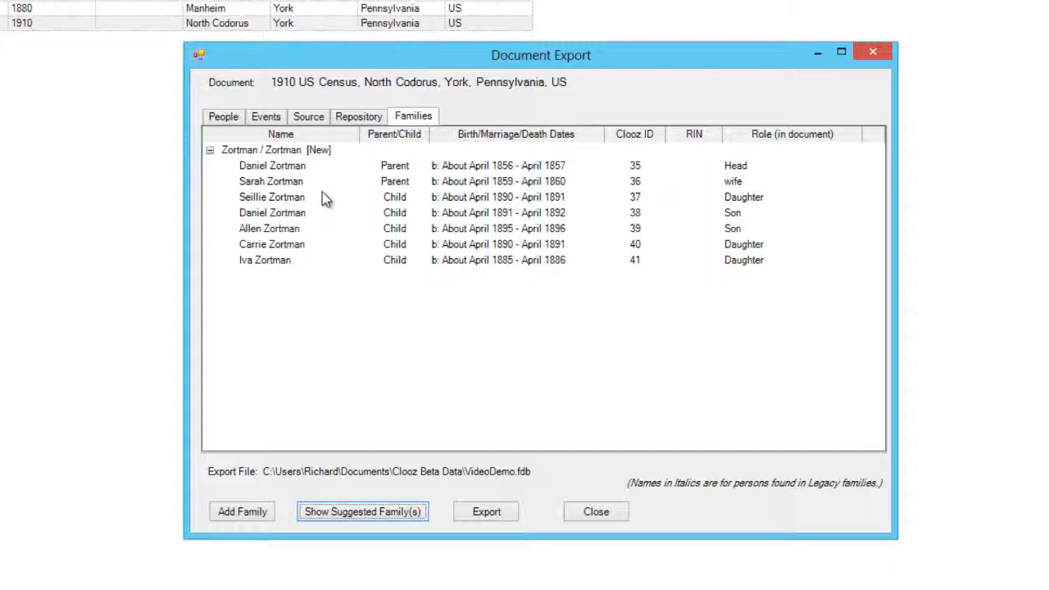
pyautogui.rightClick(270, 181)
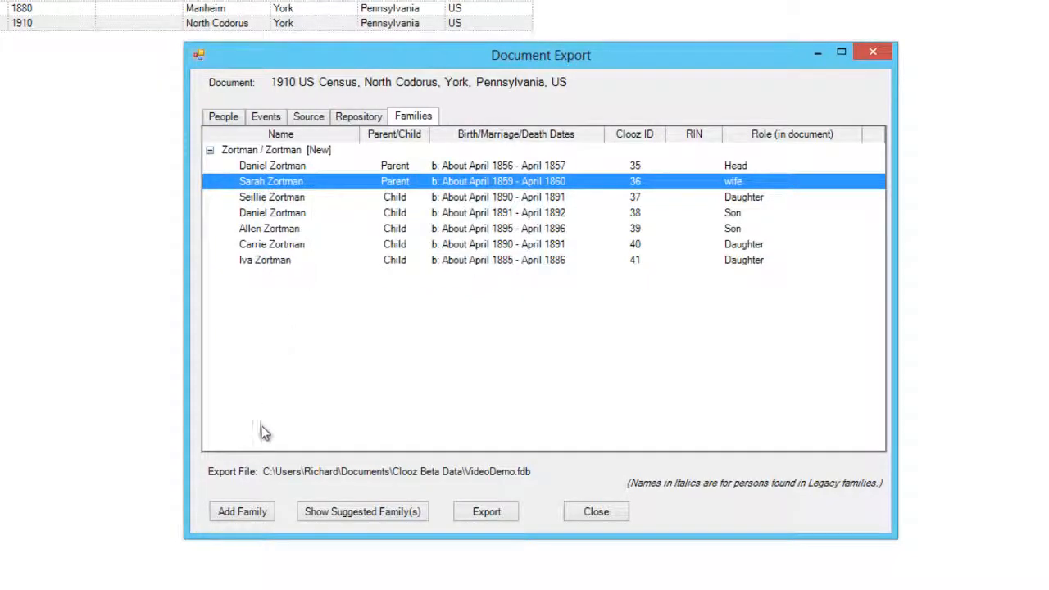
pyautogui.moveTo(262, 437)
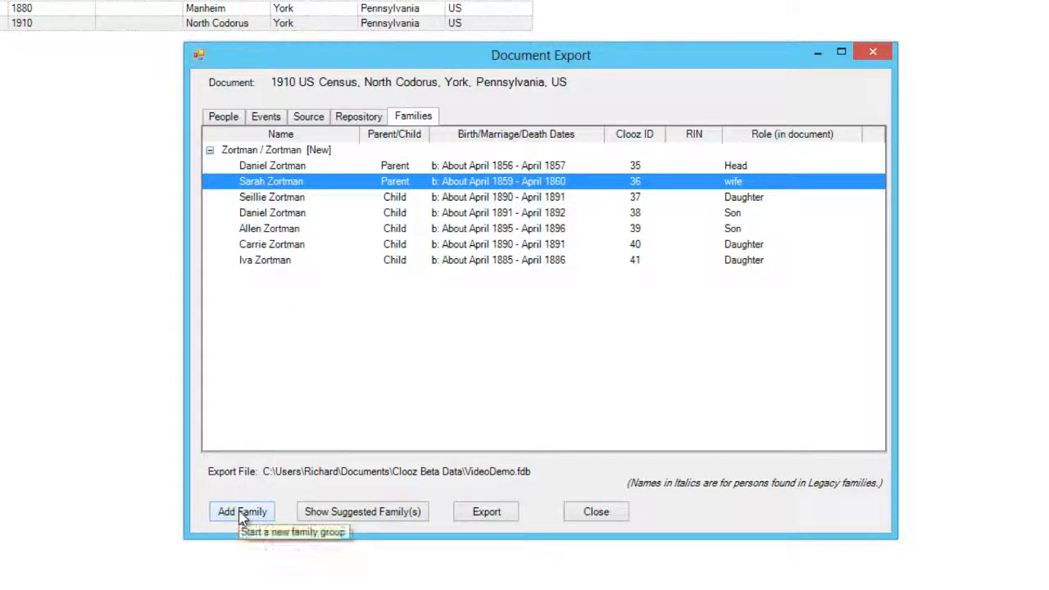
pyautogui.click(241, 511)
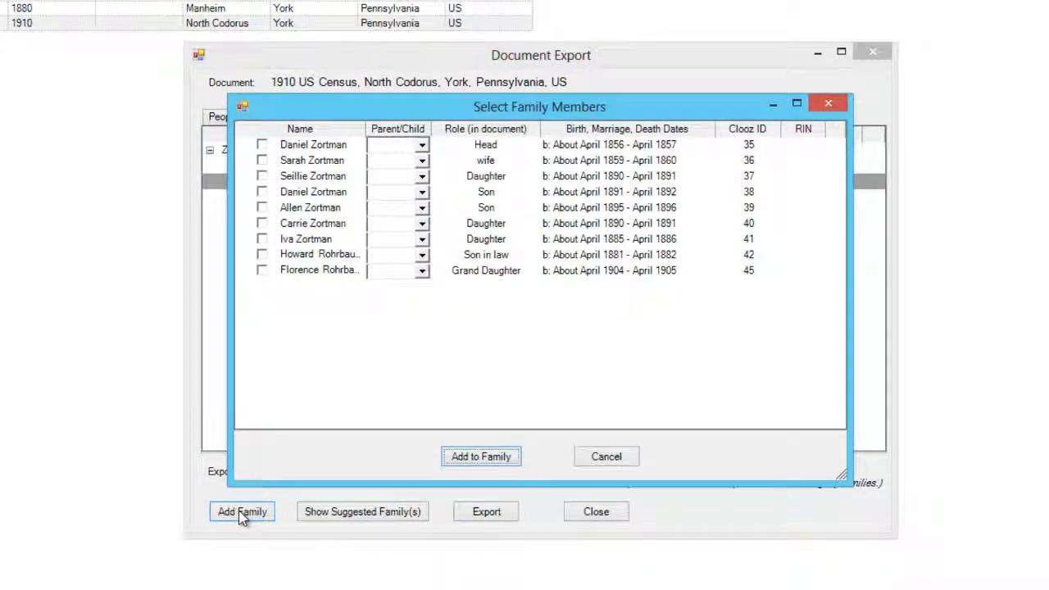
pyautogui.moveTo(295, 337)
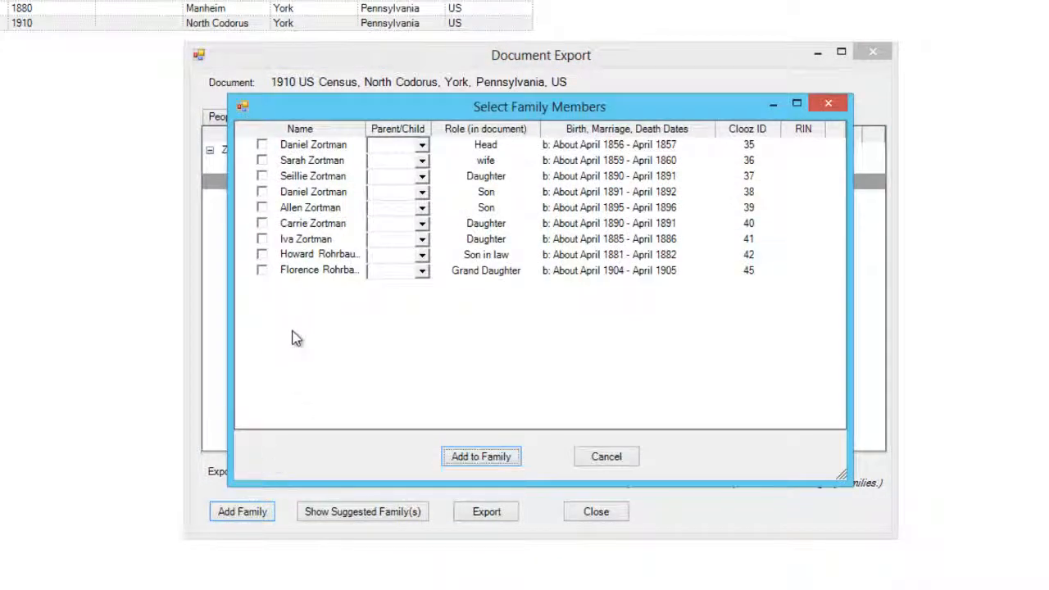
pyautogui.moveTo(291, 310)
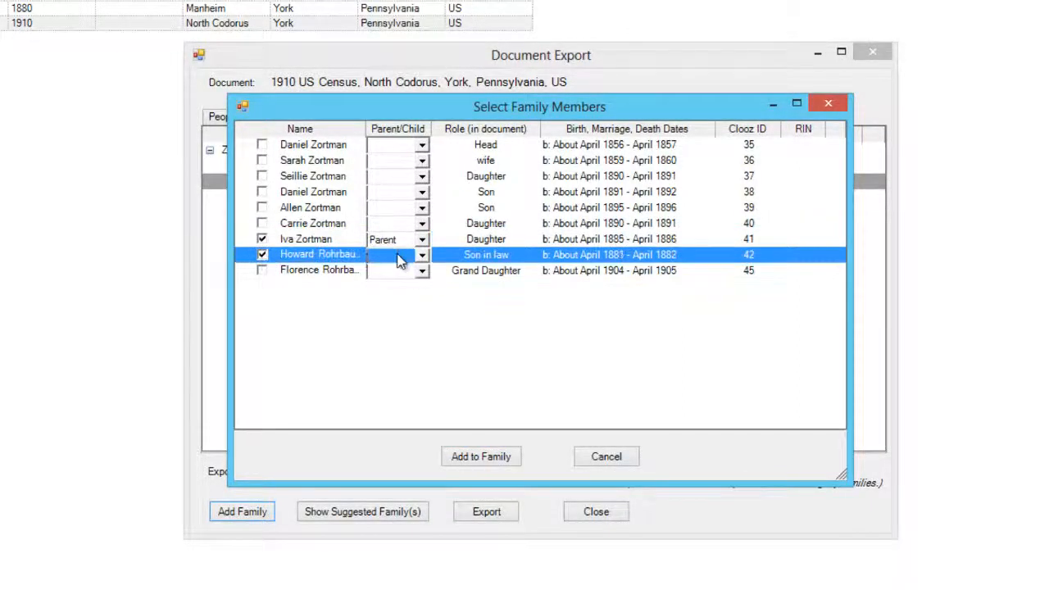
pyautogui.click(421, 255)
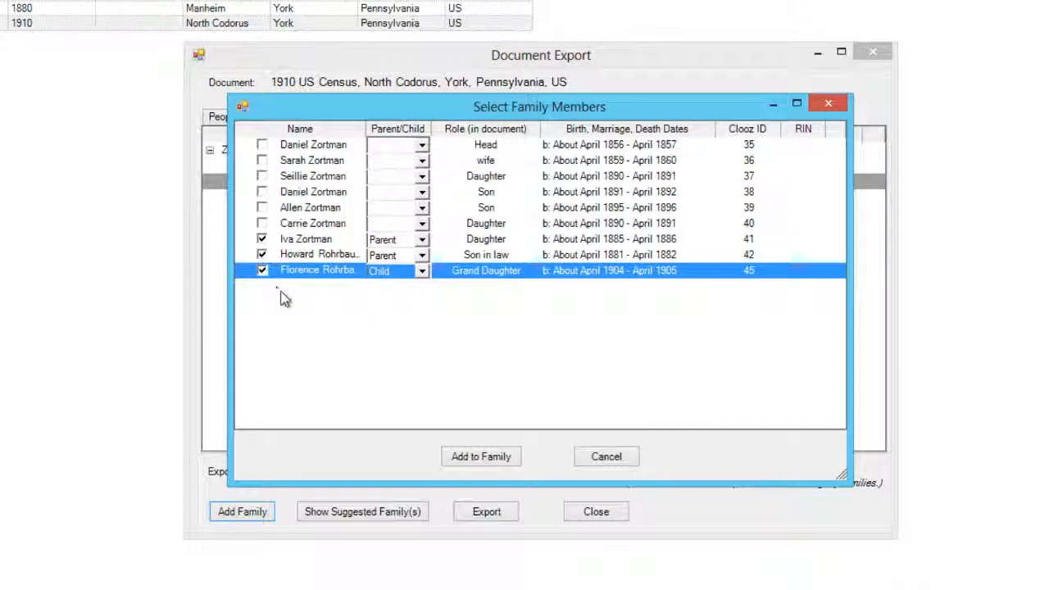
pyautogui.moveTo(336, 328)
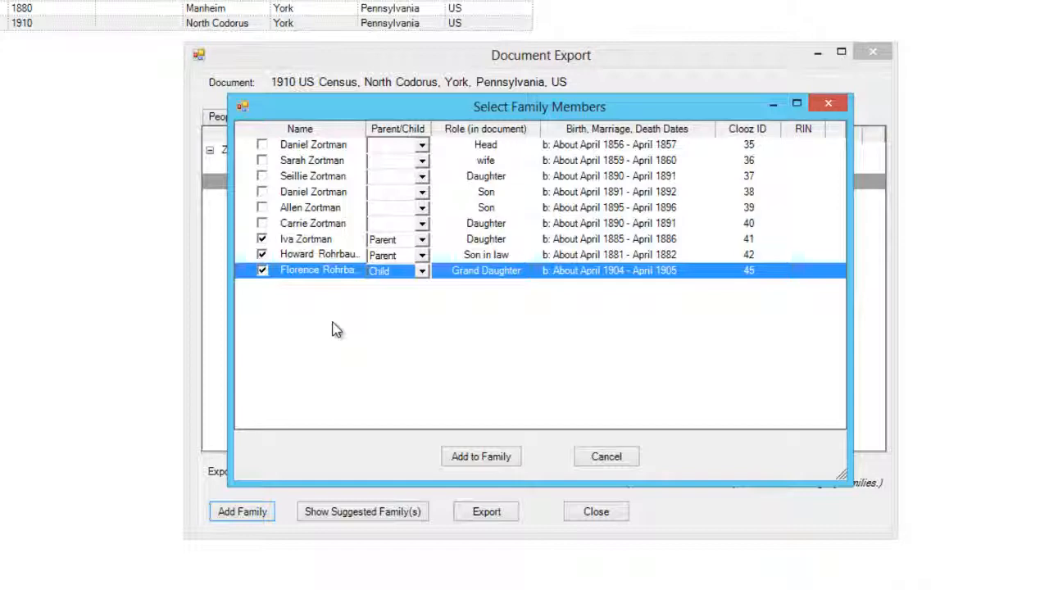
pyautogui.moveTo(348, 336)
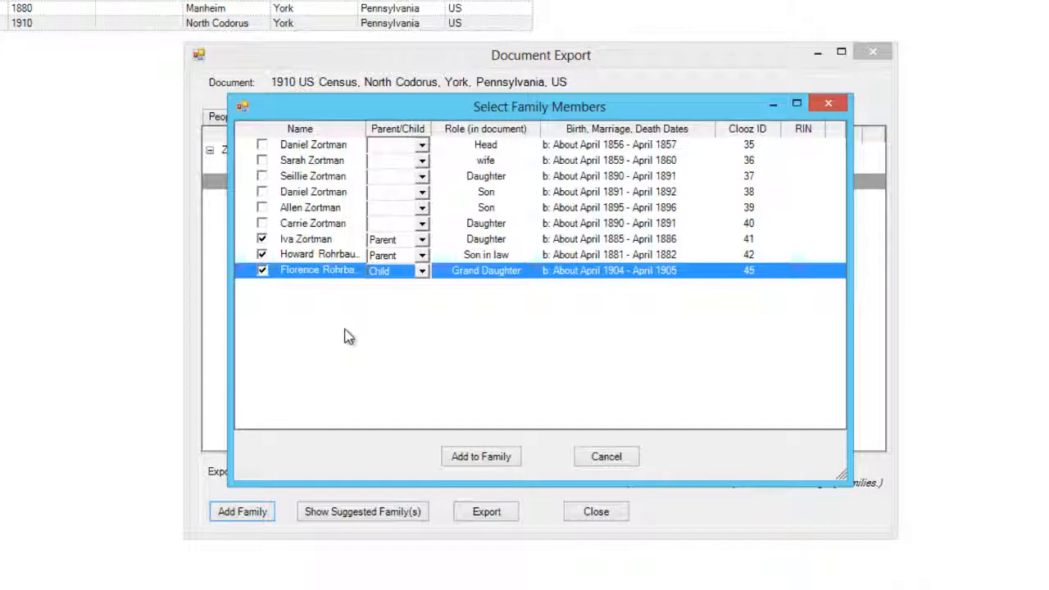
# Add the new family, run the census export to Legacy and skip the export log
pyautogui.click(480, 456)
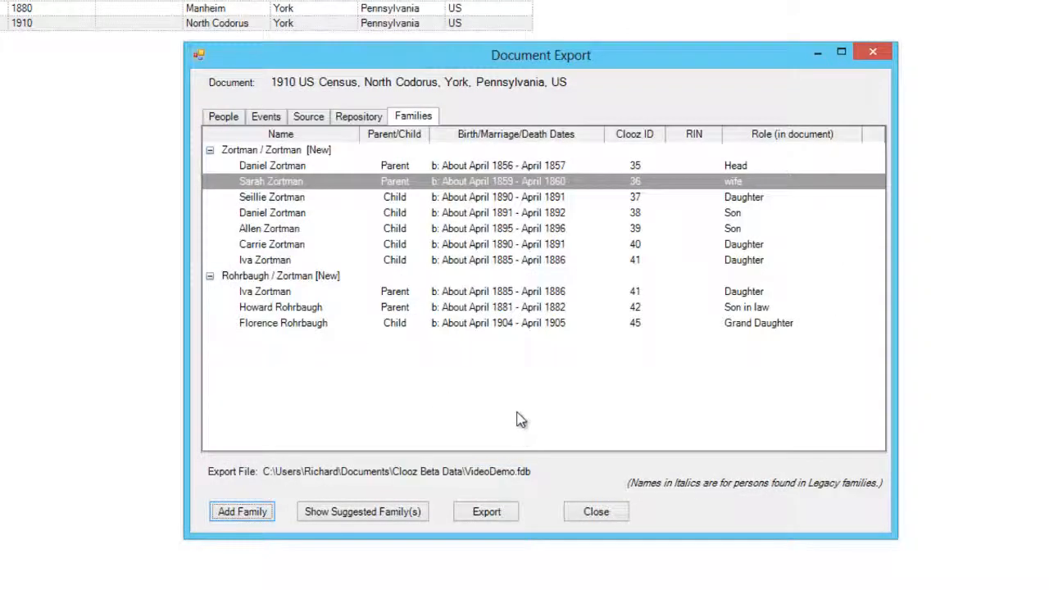
pyautogui.moveTo(522, 413)
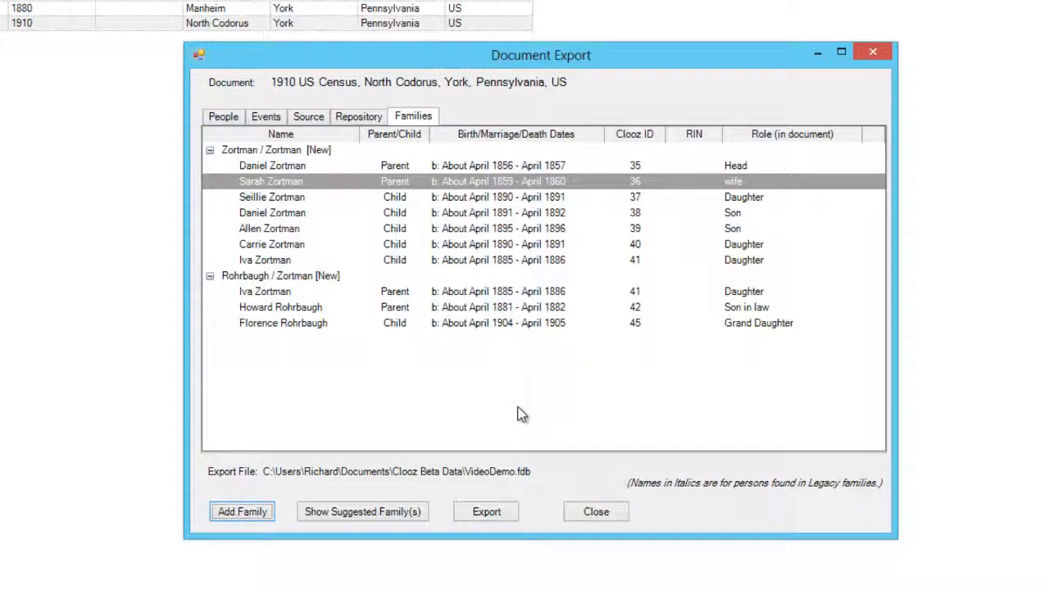
pyautogui.moveTo(510, 418)
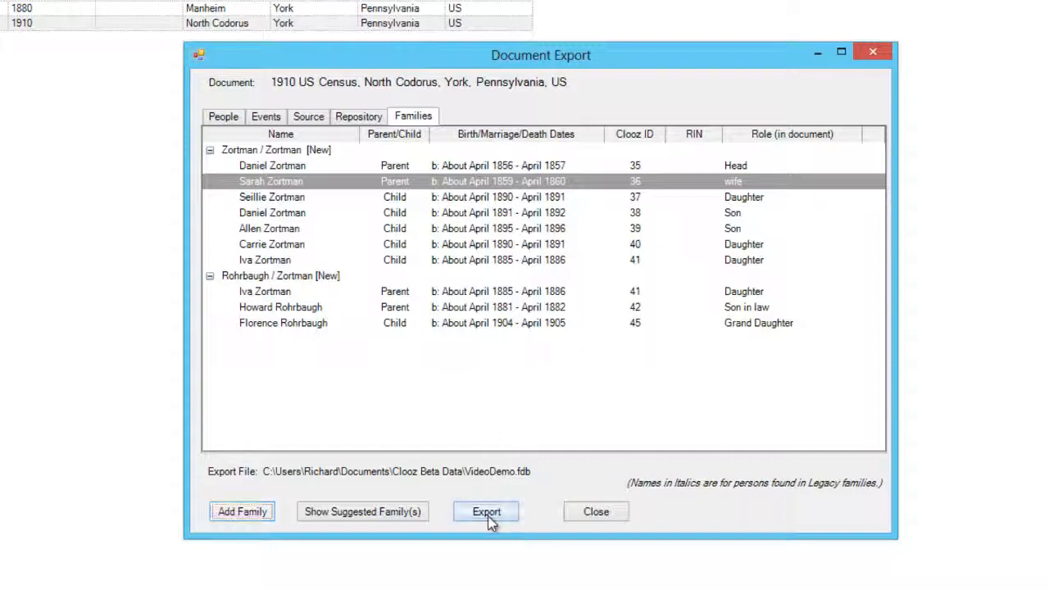
pyautogui.click(485, 511)
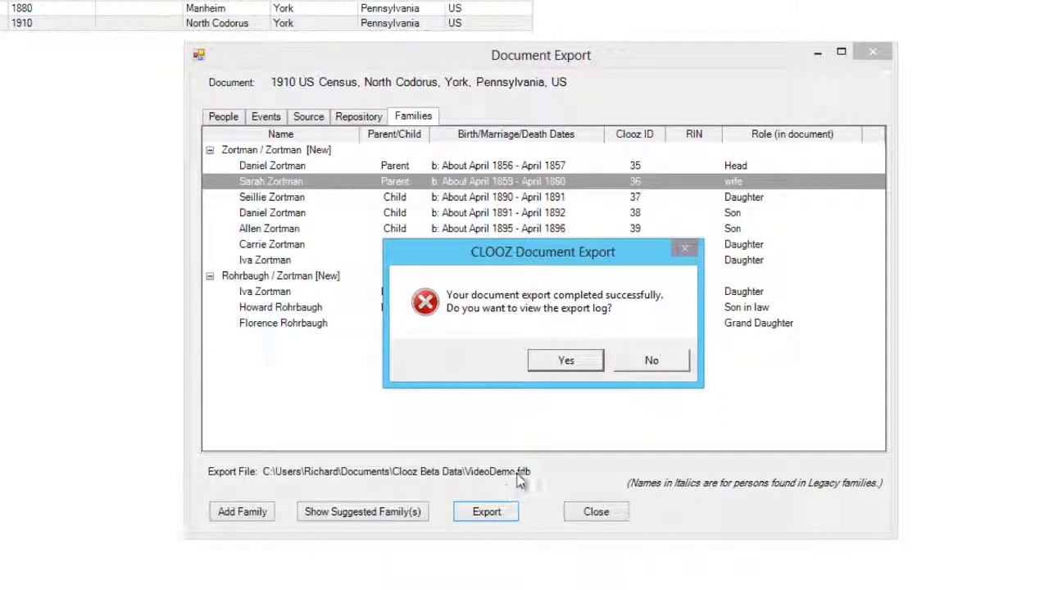
pyautogui.moveTo(604, 413)
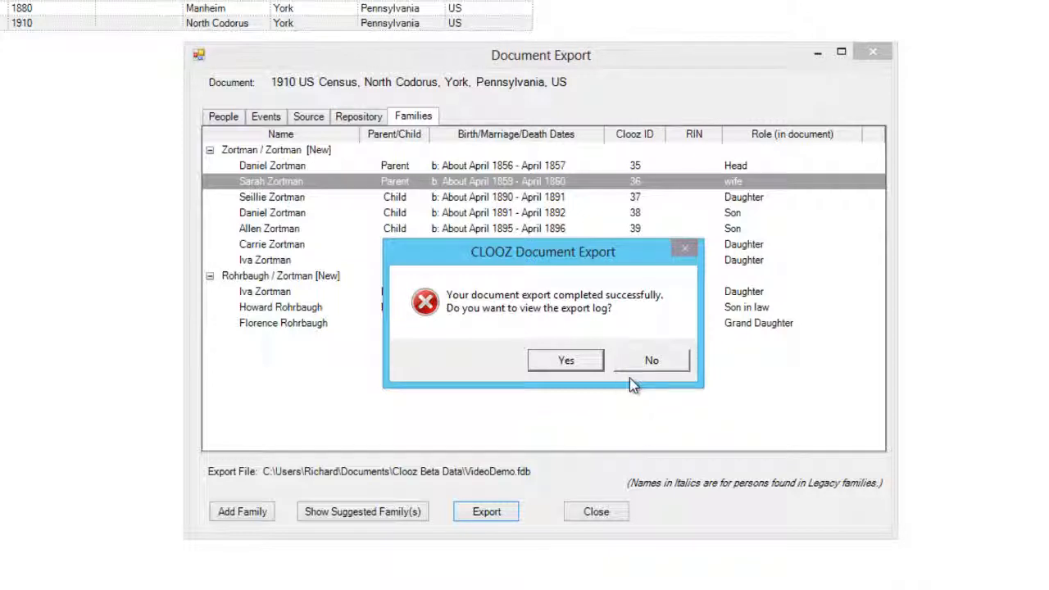
pyautogui.click(650, 360)
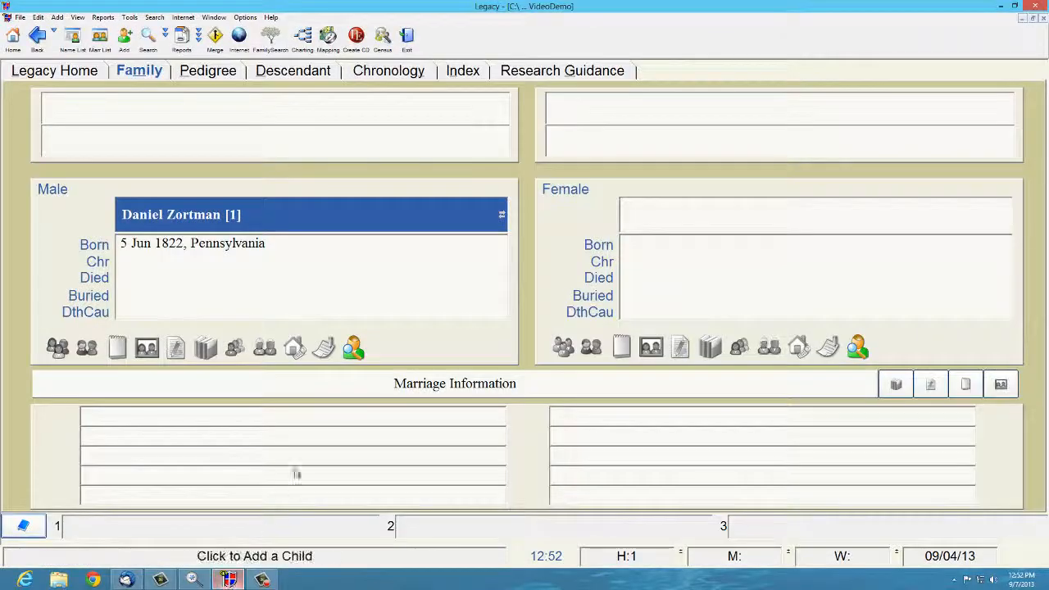
# Locate Daniel Zortman (born about 1856) in the index and show his family view
pyautogui.click(463, 70)
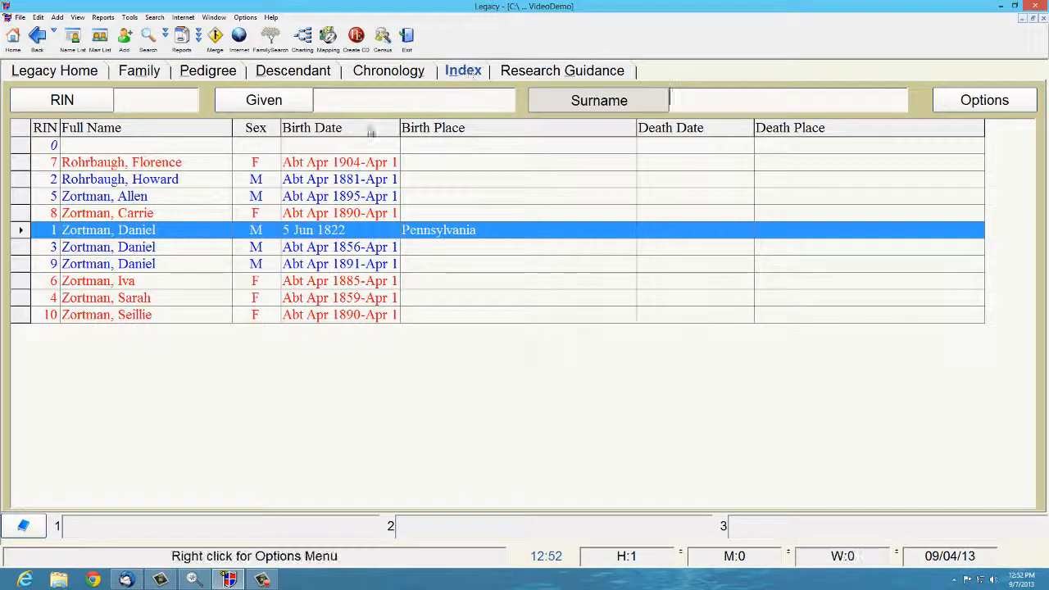
pyautogui.click(108, 247)
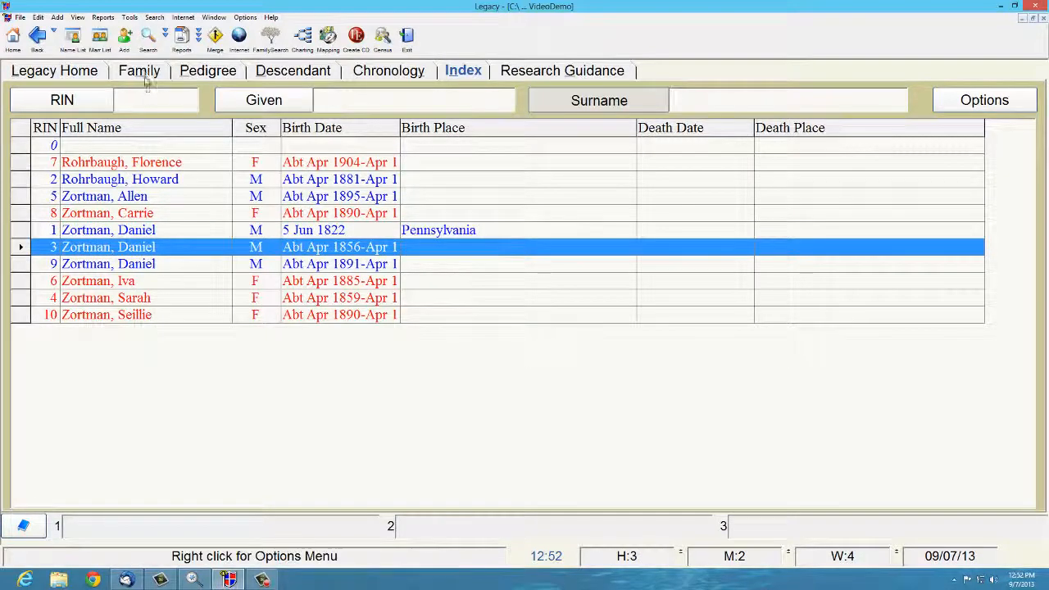
pyautogui.click(139, 71)
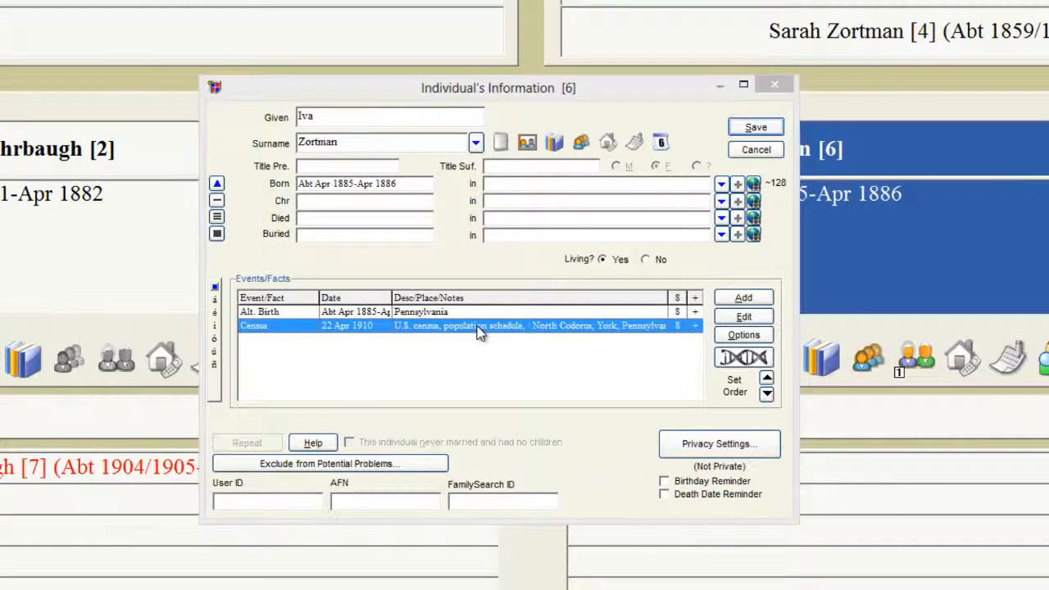
# Review Iva's 1910 census event, sources and notes, then close it unchanged
pyautogui.doubleClick(480, 325)
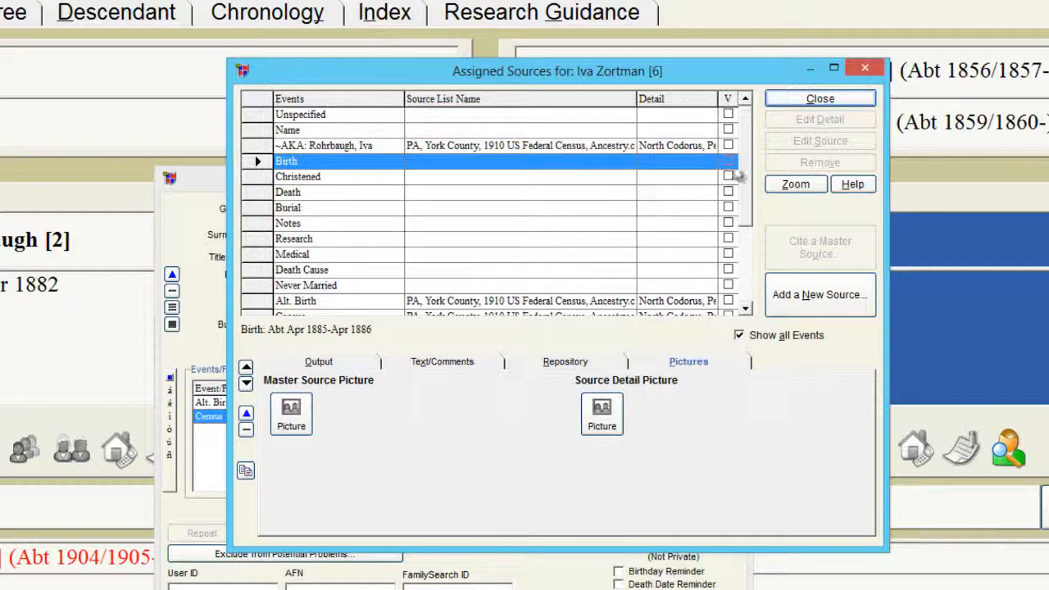
pyautogui.scroll(-3)
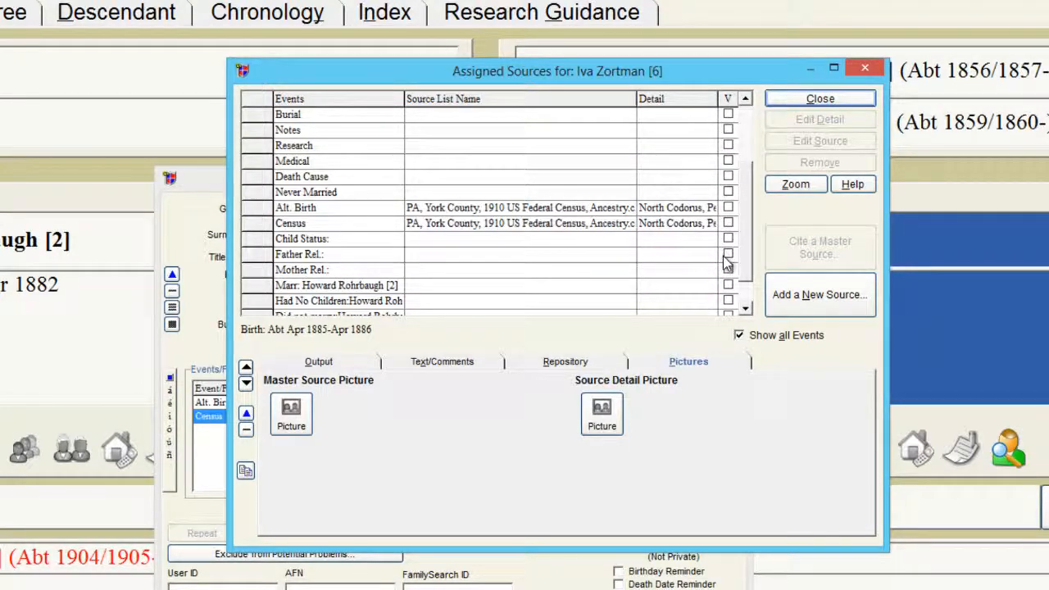
pyautogui.moveTo(844, 104)
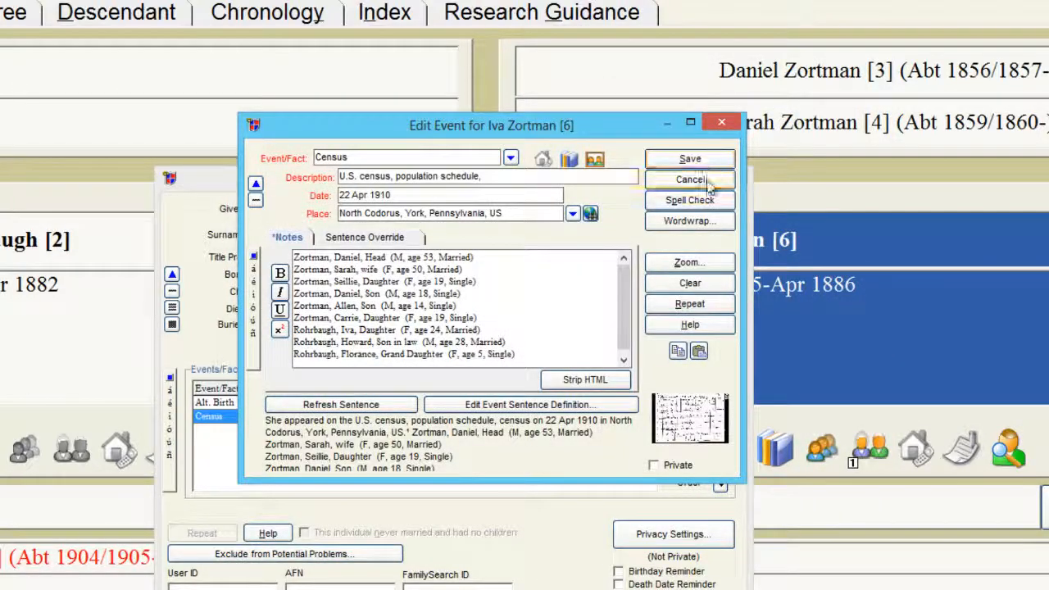
pyautogui.click(689, 179)
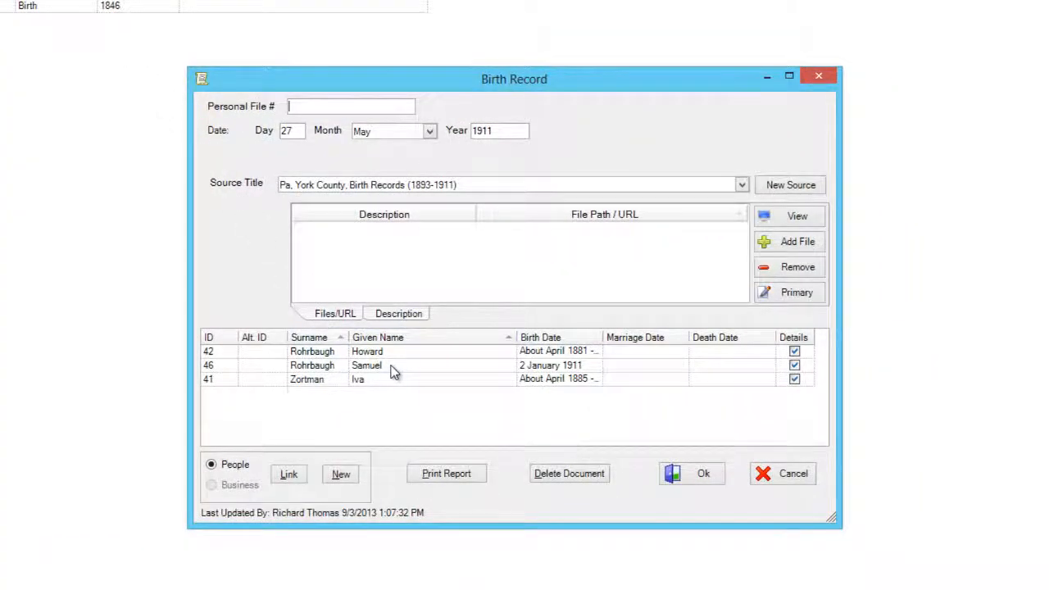
pyautogui.doubleClick(366, 365)
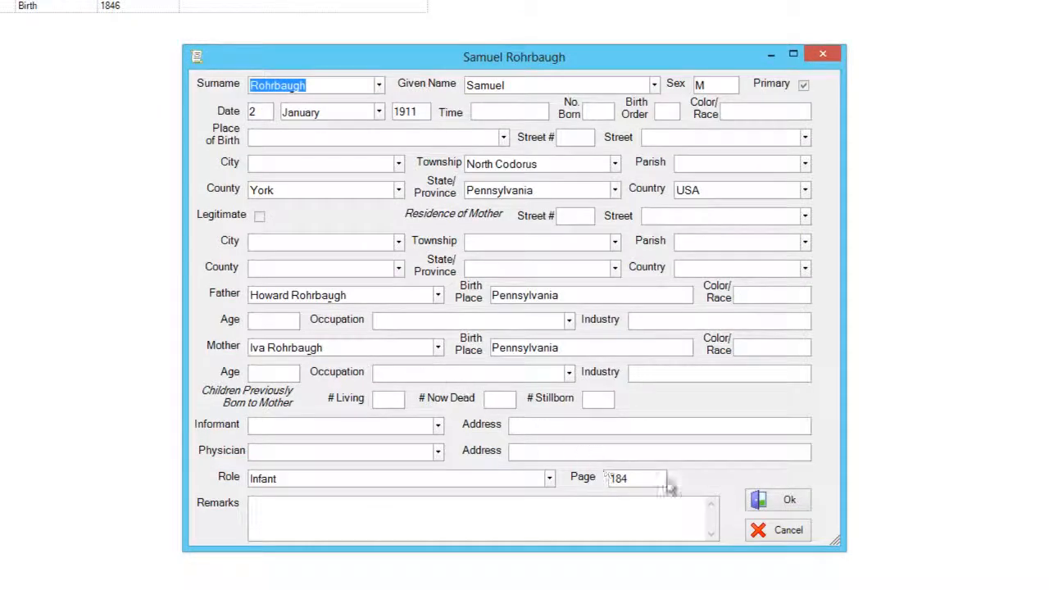
pyautogui.moveTo(812, 477)
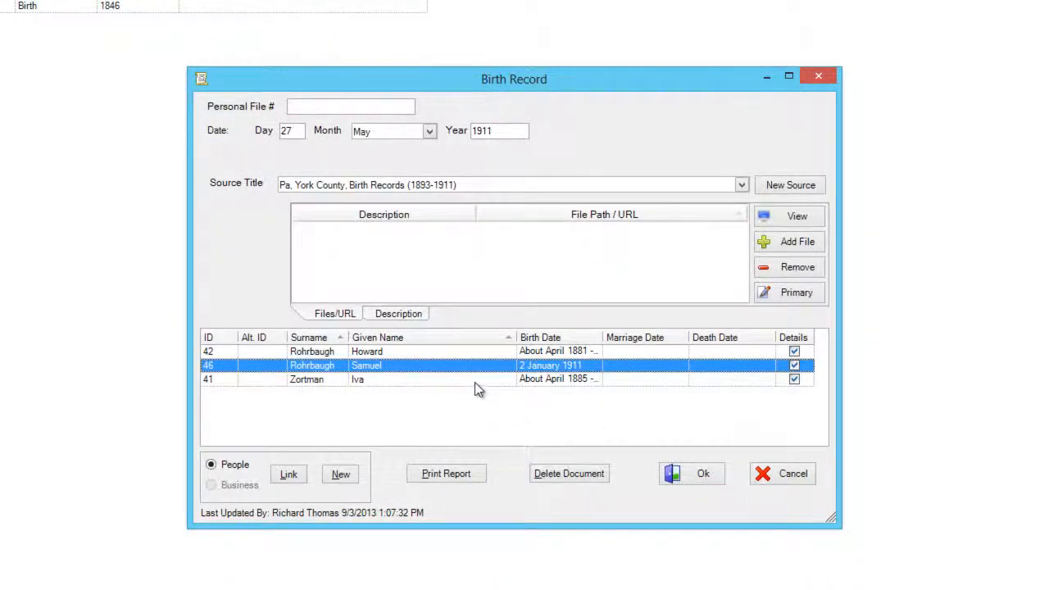
pyautogui.click(467, 379)
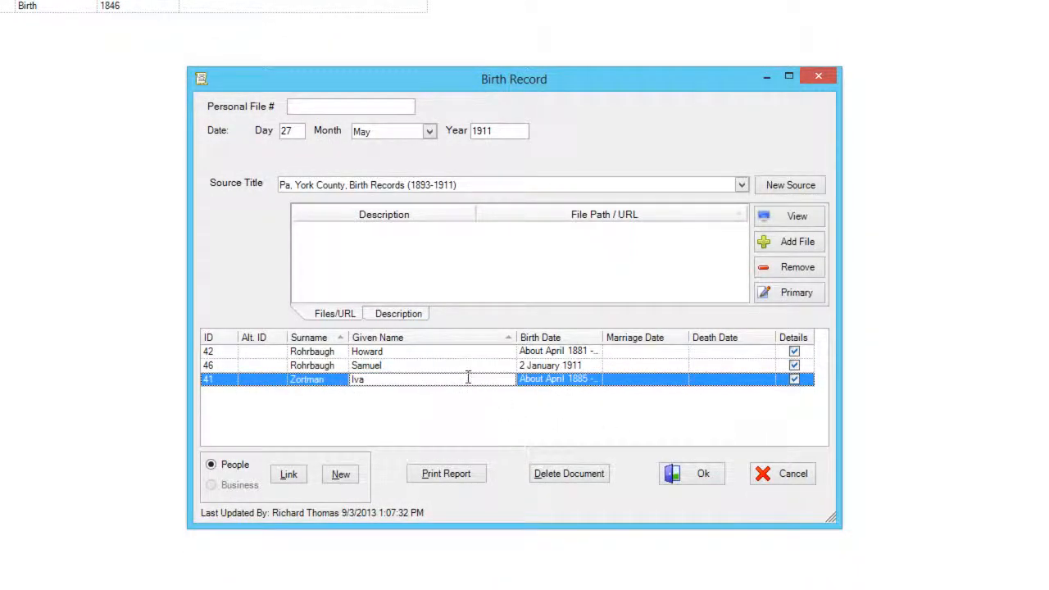
pyautogui.doubleClick(373, 381)
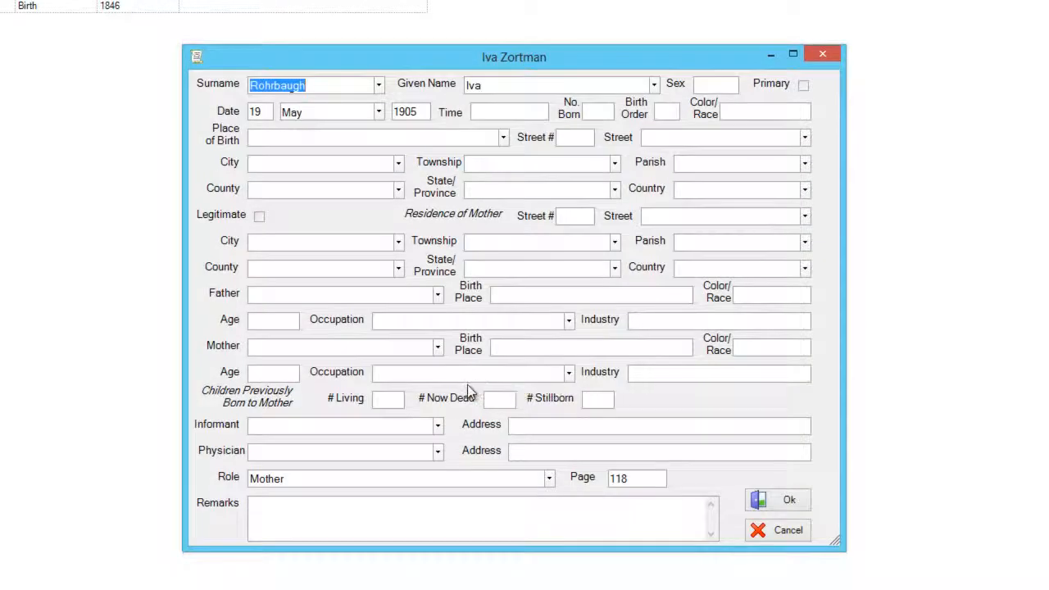
pyautogui.moveTo(816, 473)
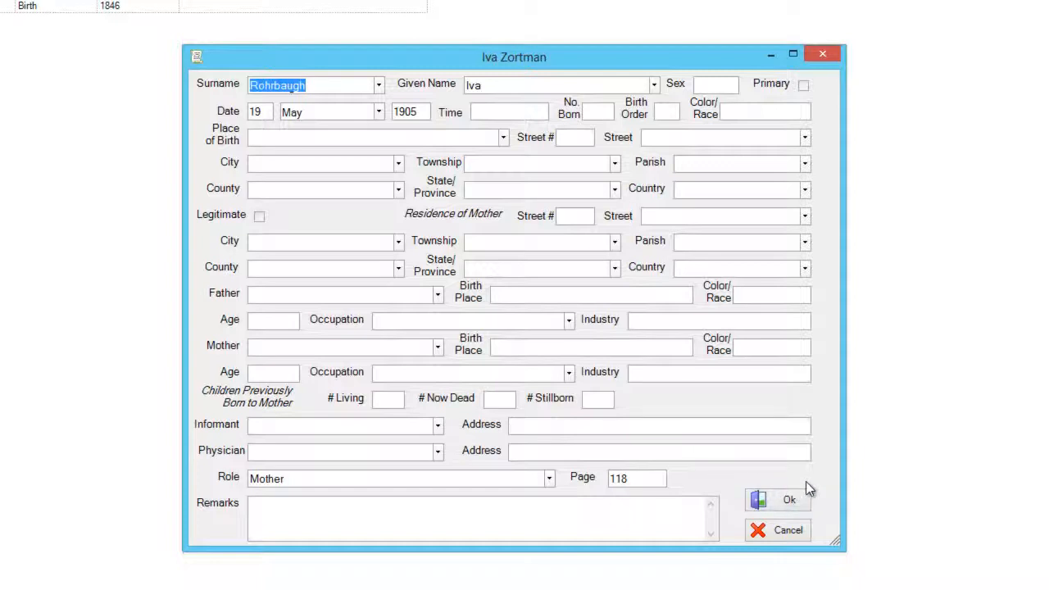
pyautogui.moveTo(816, 474)
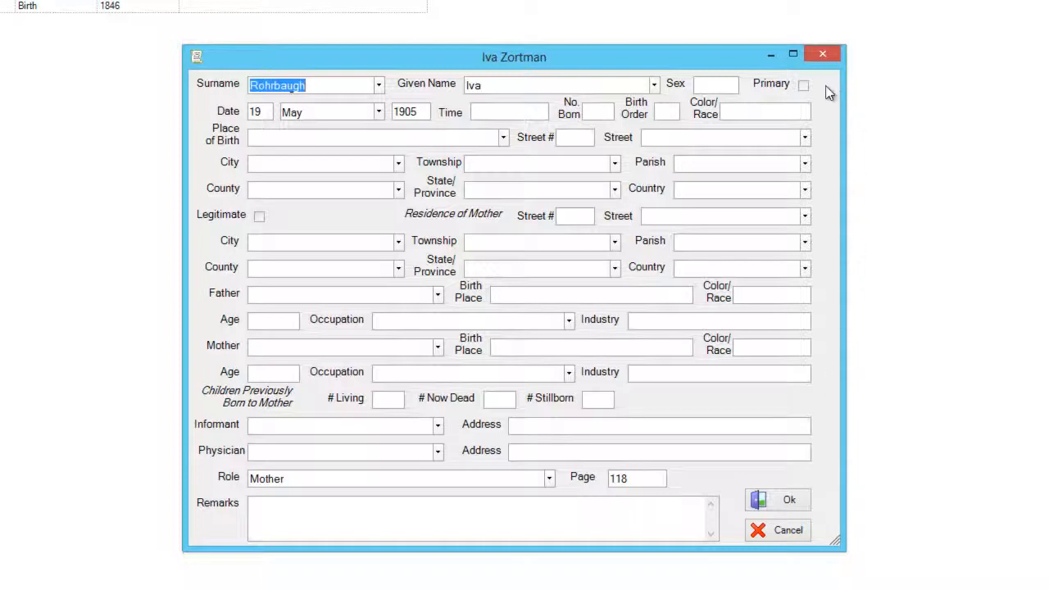
pyautogui.click(800, 83)
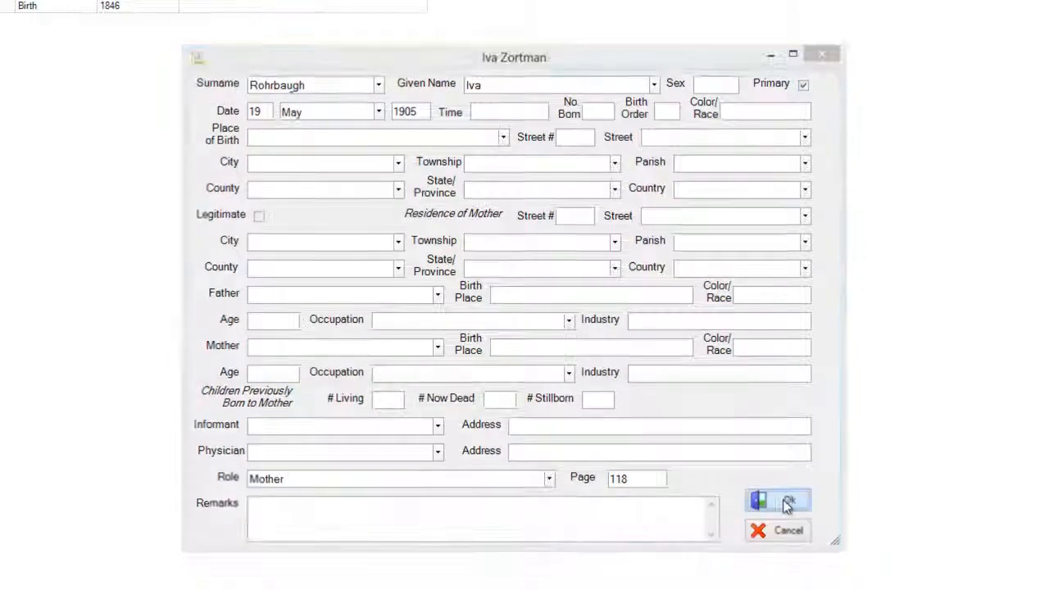
pyautogui.click(777, 501)
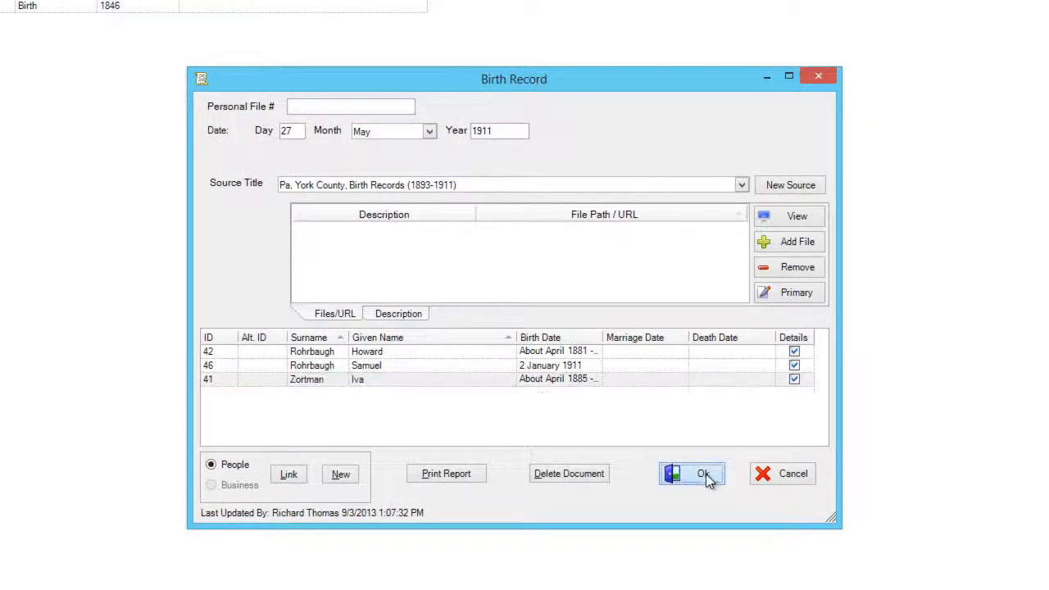
pyautogui.click(702, 473)
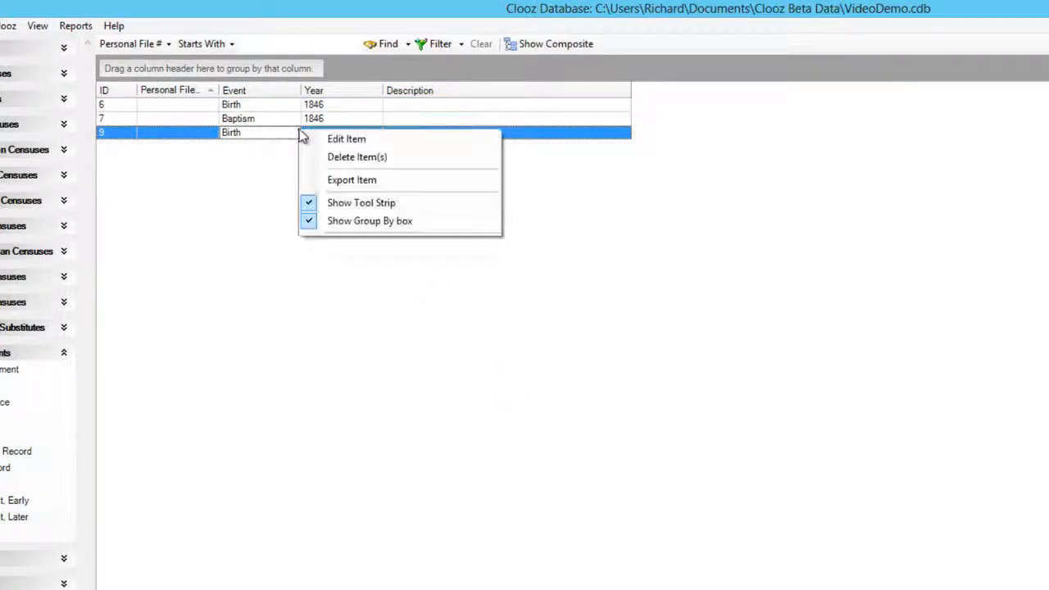
pyautogui.moveTo(351, 180)
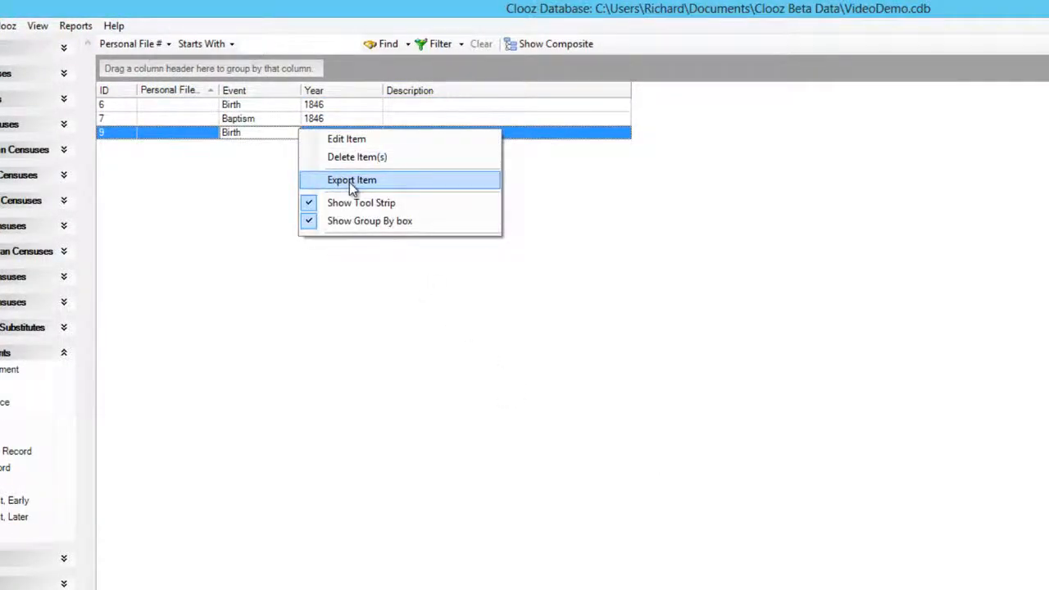
# Export birth record ID 9 from the records list via Export Item
pyautogui.click(351, 180)
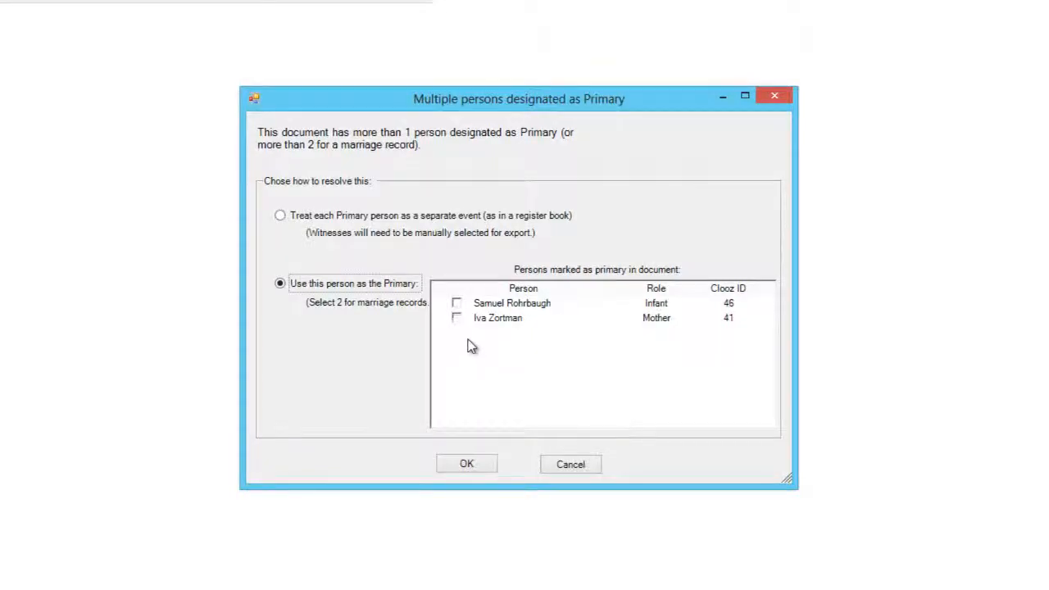
pyautogui.click(456, 302)
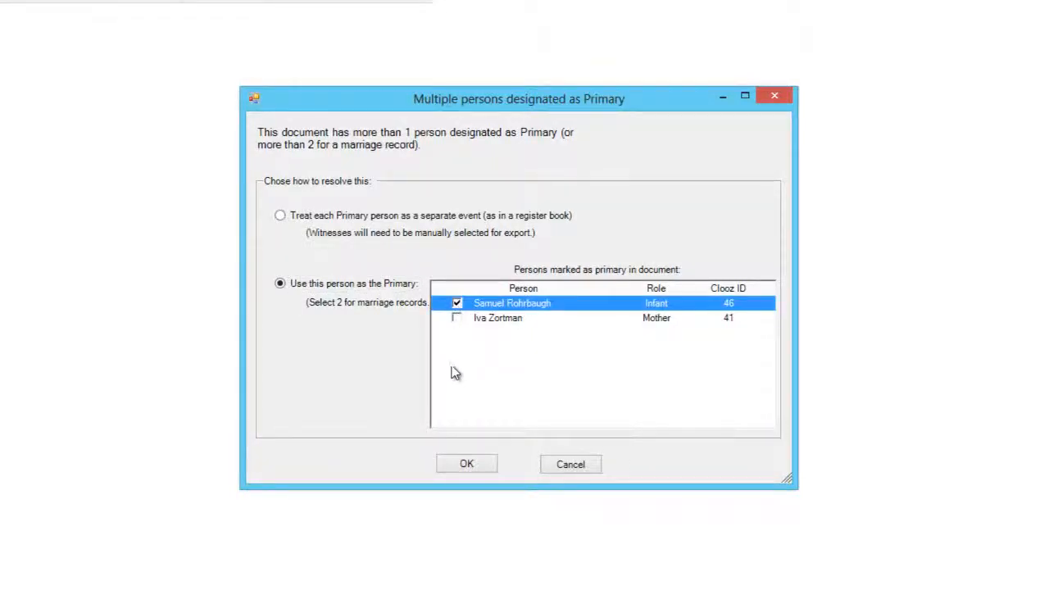
pyautogui.moveTo(463, 400)
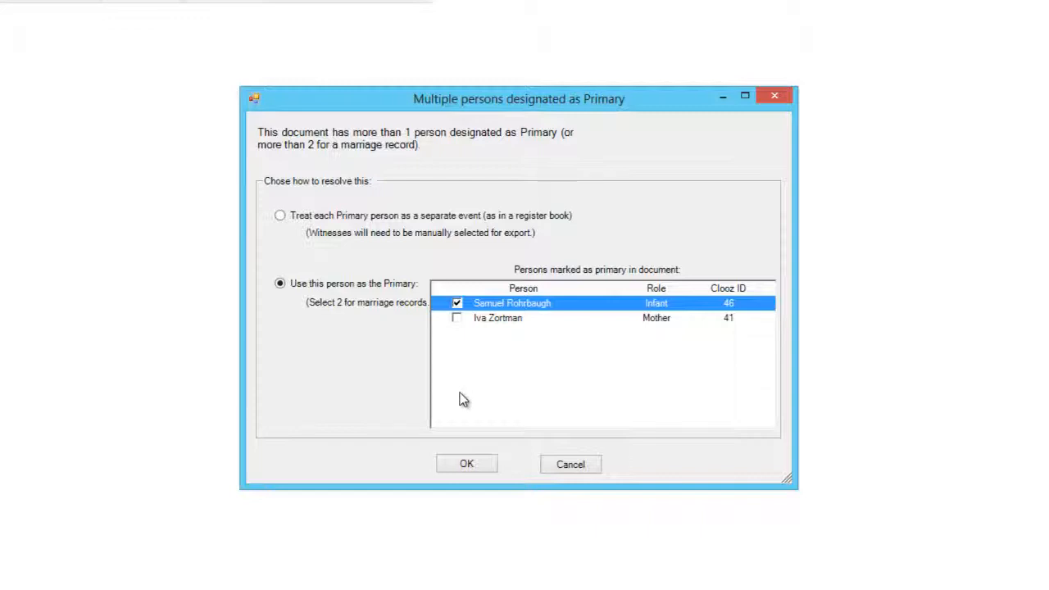
pyautogui.moveTo(470, 441)
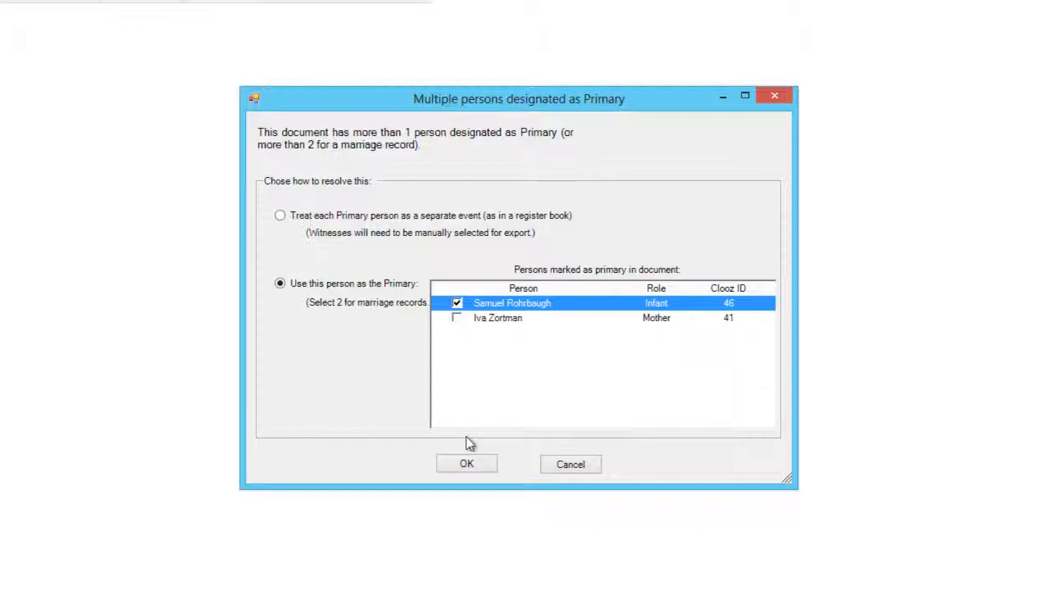
pyautogui.click(466, 464)
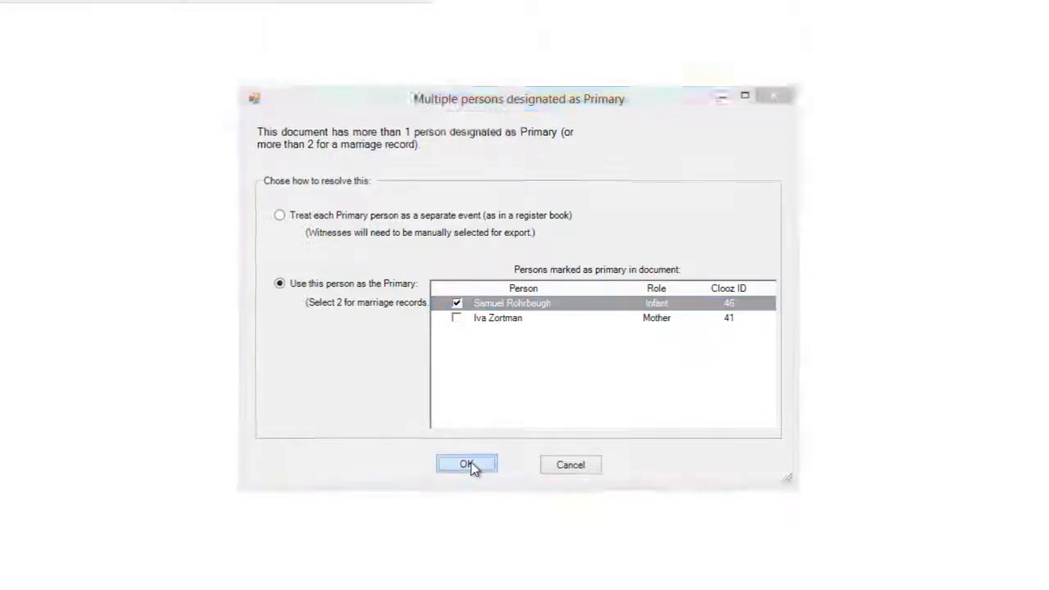
pyautogui.click(465, 464)
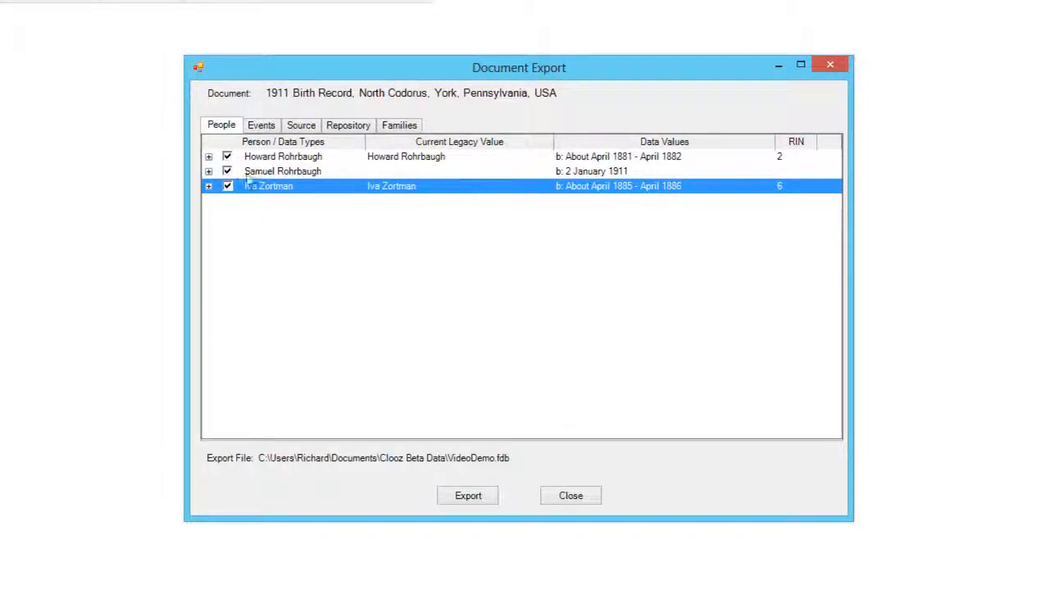
# Expand Iva's data fields, then the Birth event: 2 Jan 1911, North Codorus, three participants
pyautogui.click(209, 186)
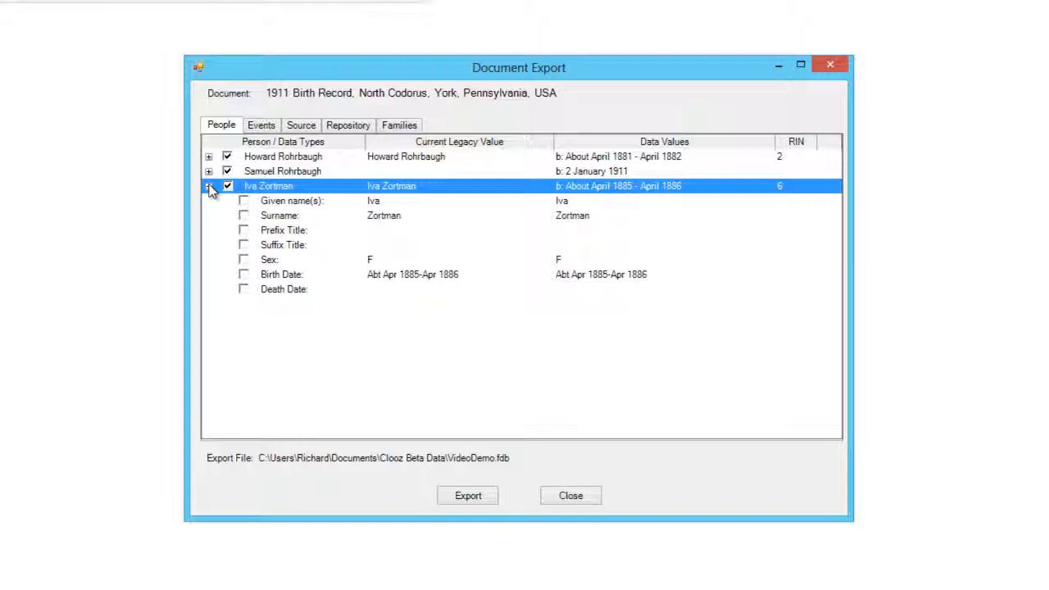
pyautogui.click(261, 125)
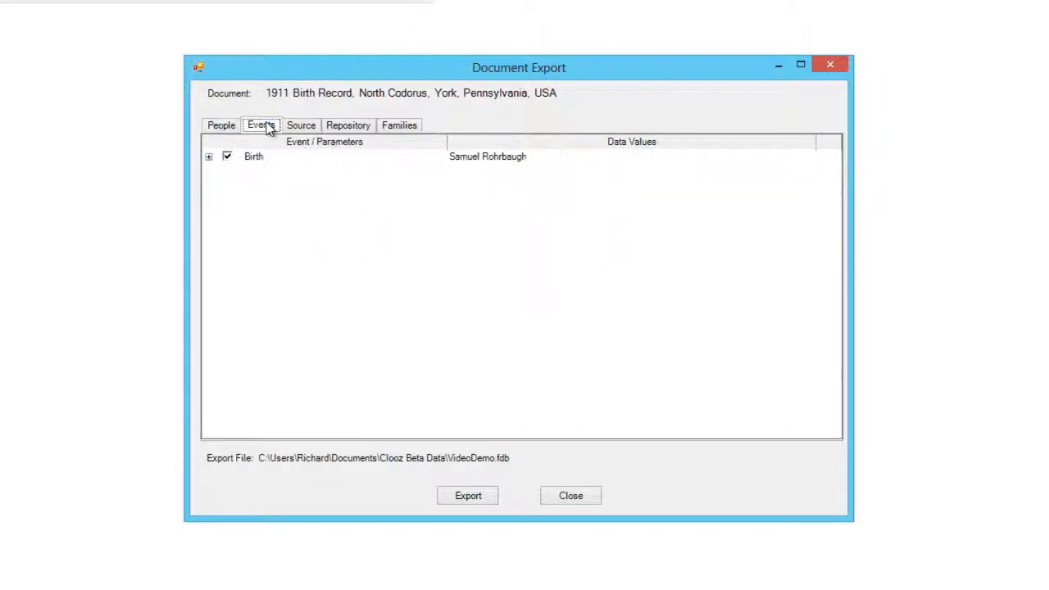
pyautogui.click(209, 157)
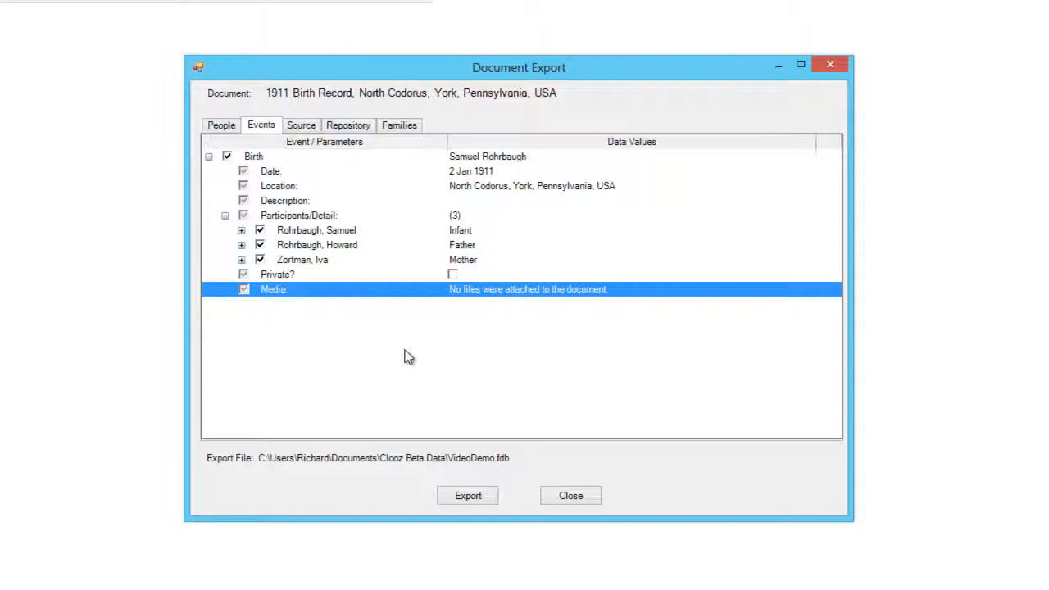
pyautogui.moveTo(405, 352)
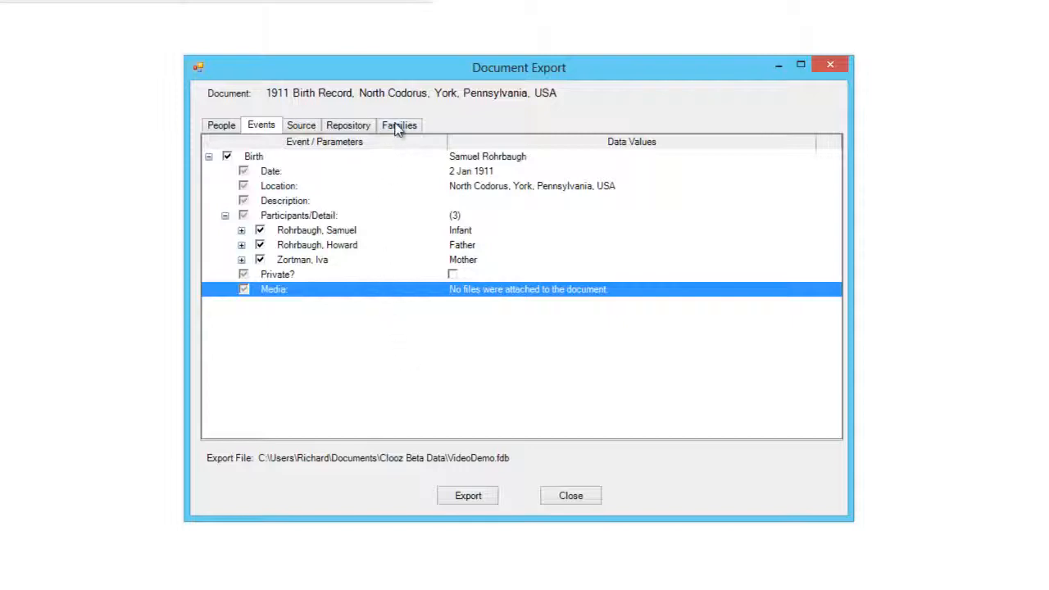
# Show the Rohrbaugh/Zortman and Zortman/Zortman families in the export window
pyautogui.click(400, 125)
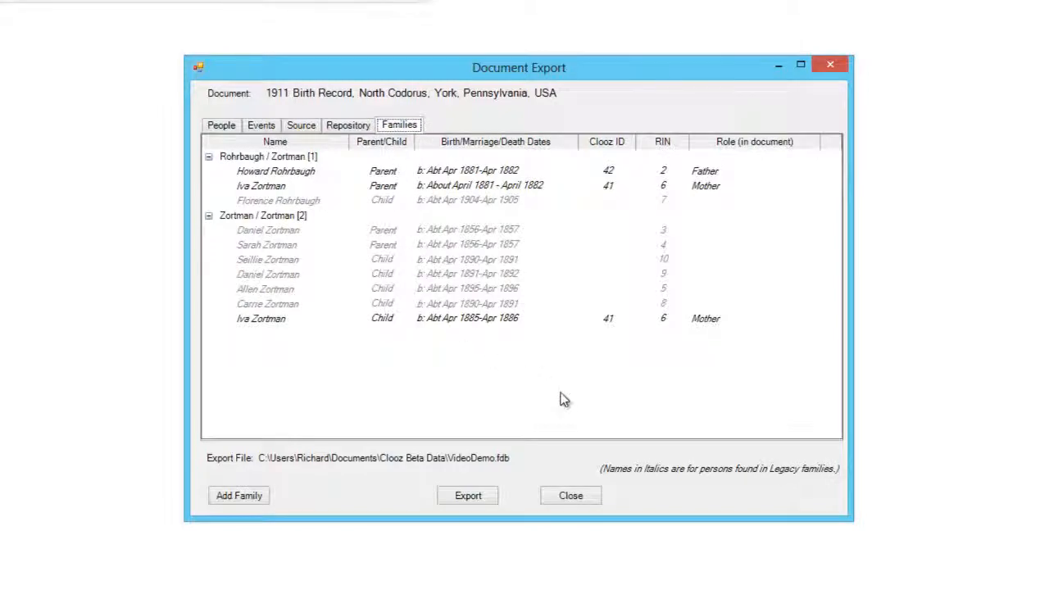
pyautogui.moveTo(558, 394)
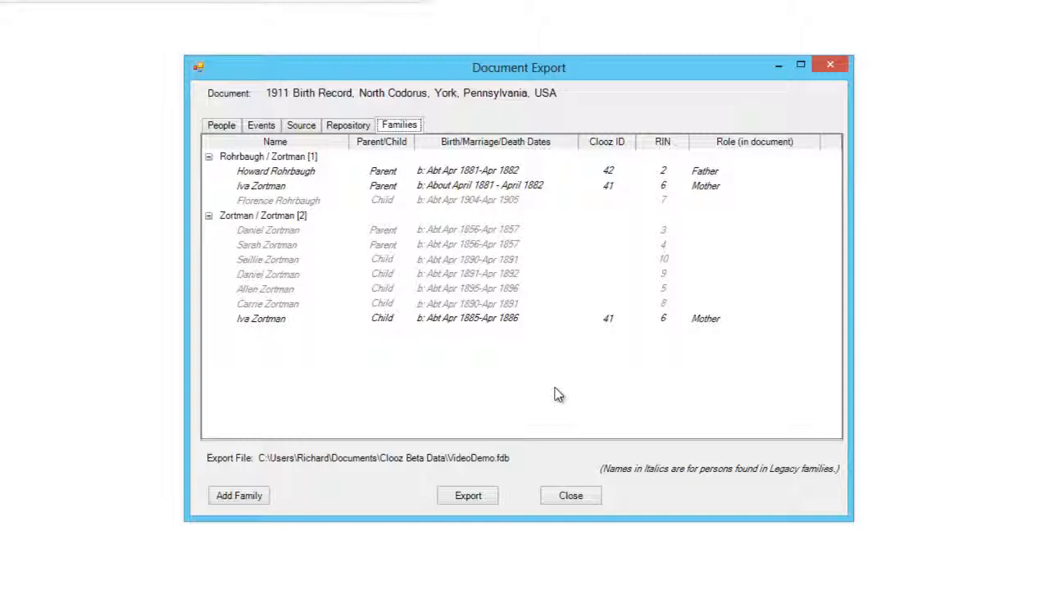
pyautogui.moveTo(553, 388)
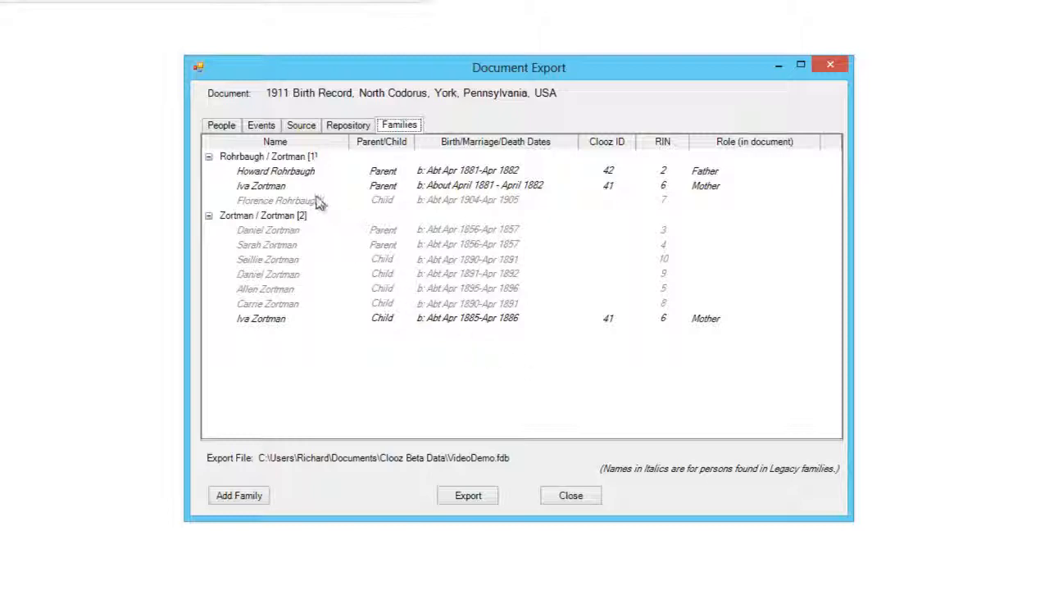
pyautogui.rightClick(262, 156)
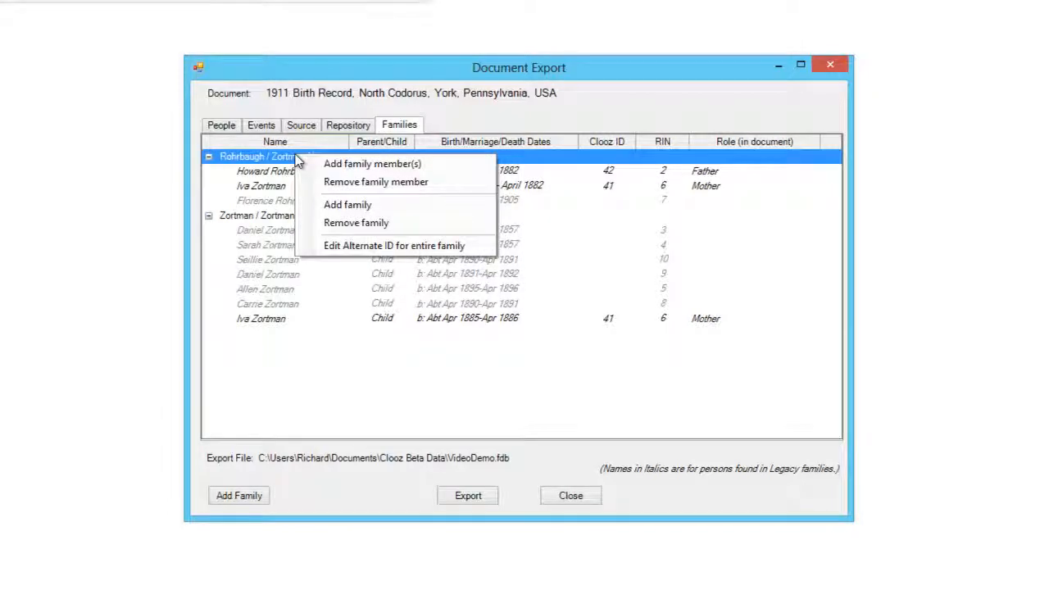
pyautogui.click(372, 163)
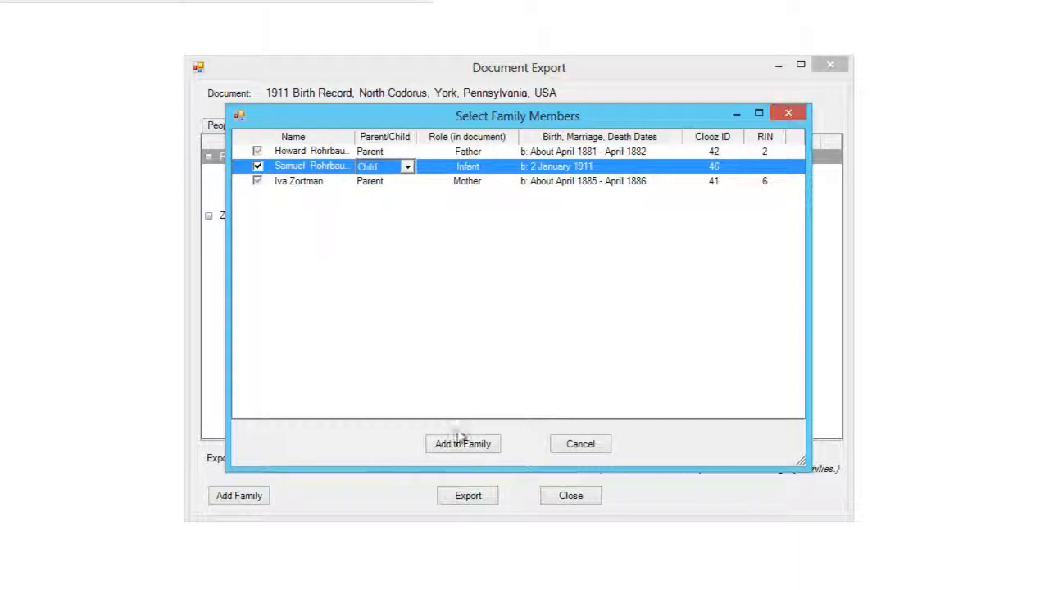
pyautogui.click(463, 444)
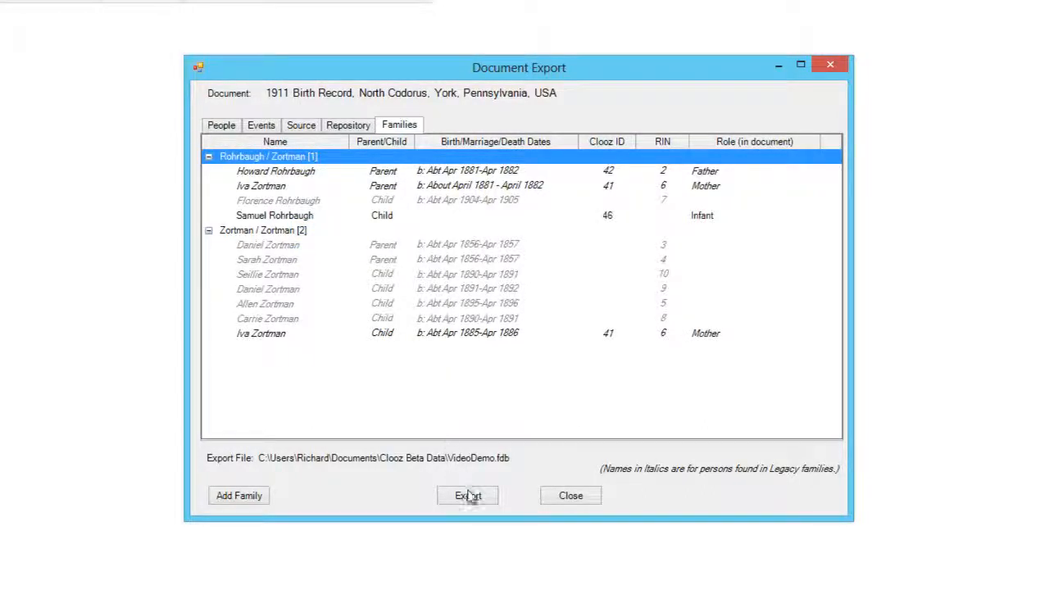
pyautogui.click(466, 495)
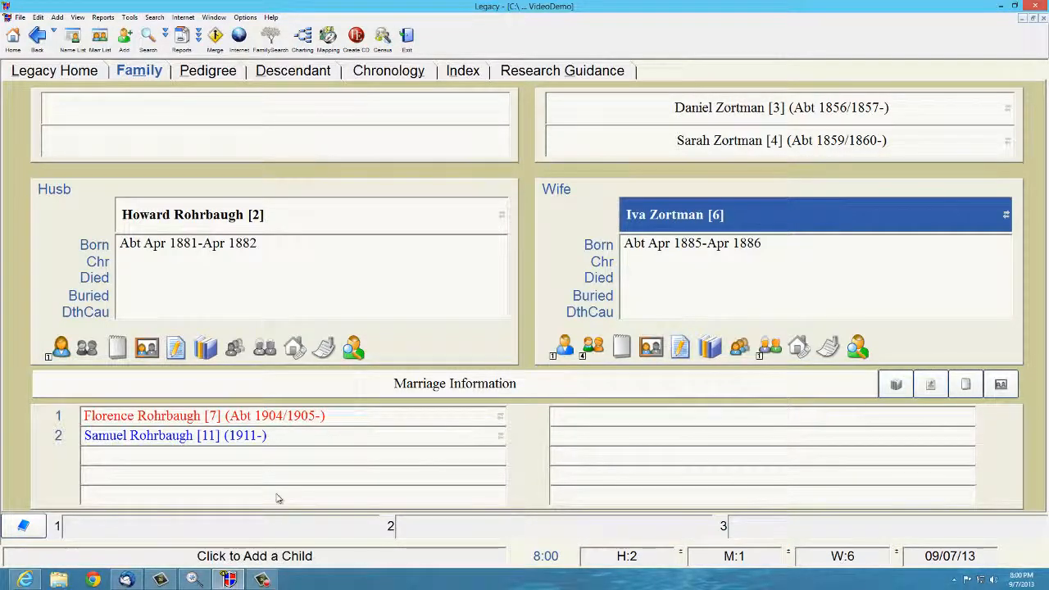
pyautogui.moveTo(277, 498)
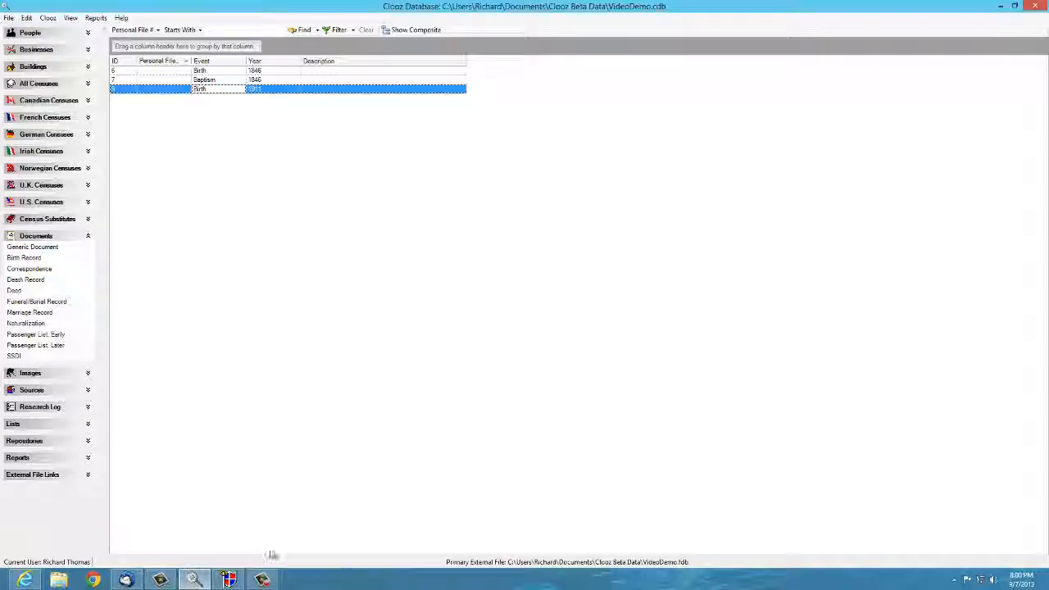
pyautogui.moveTo(286, 191)
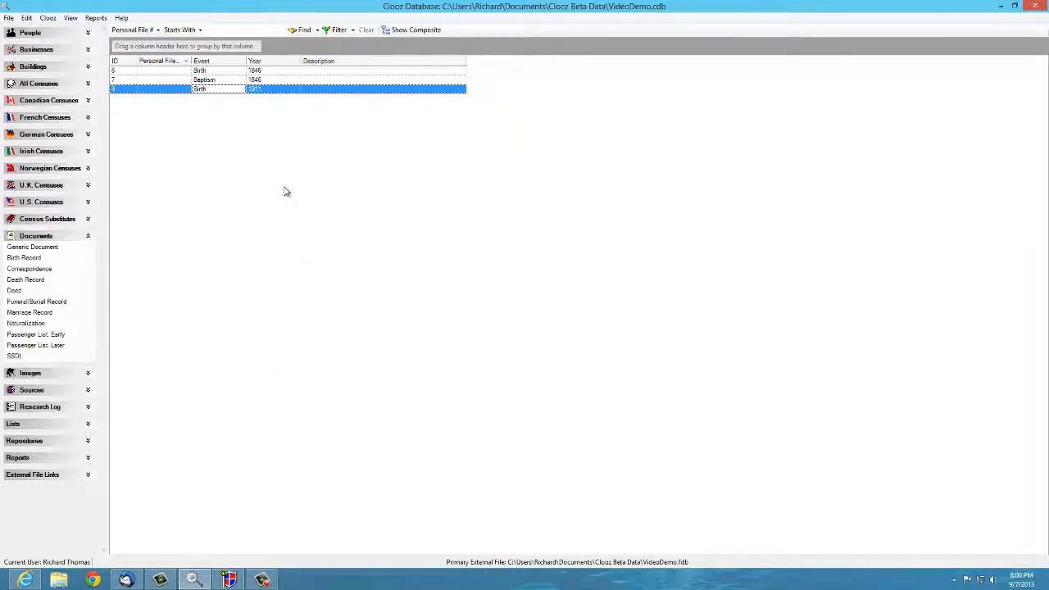
pyautogui.moveTo(56, 35)
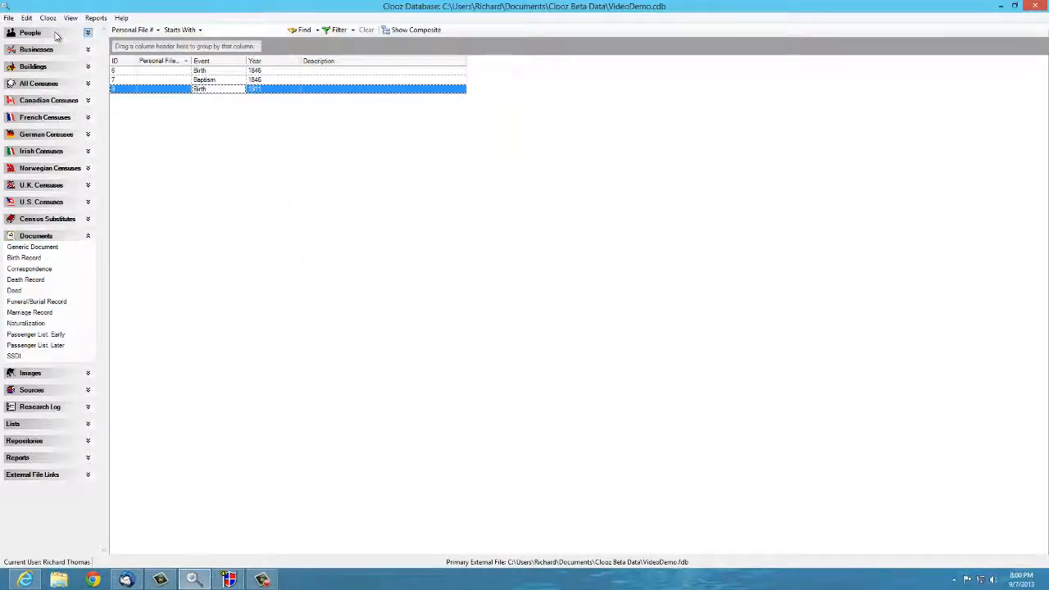
pyautogui.click(33, 33)
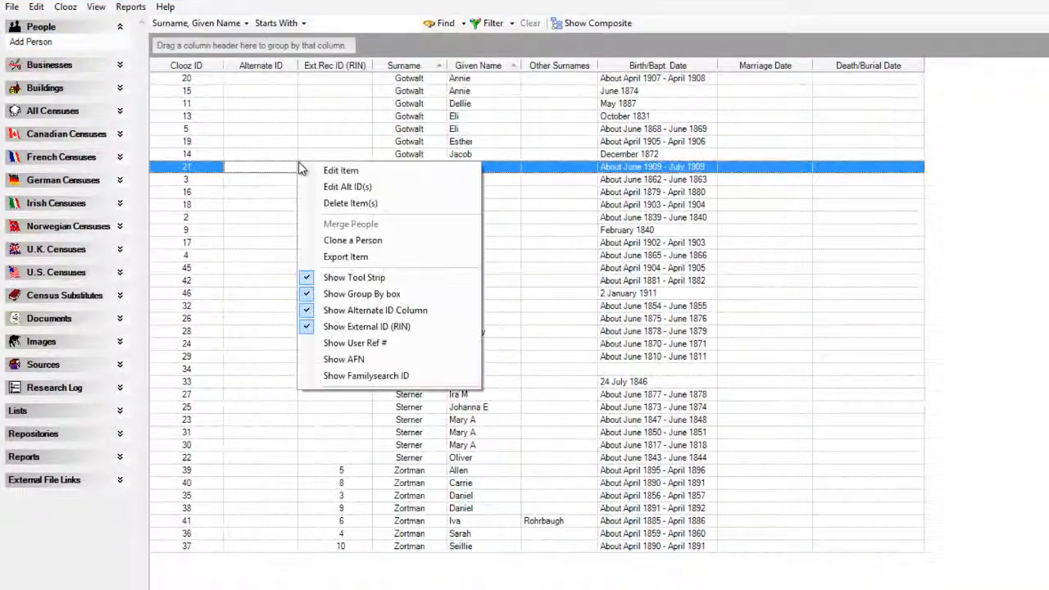
pyautogui.moveTo(364, 256)
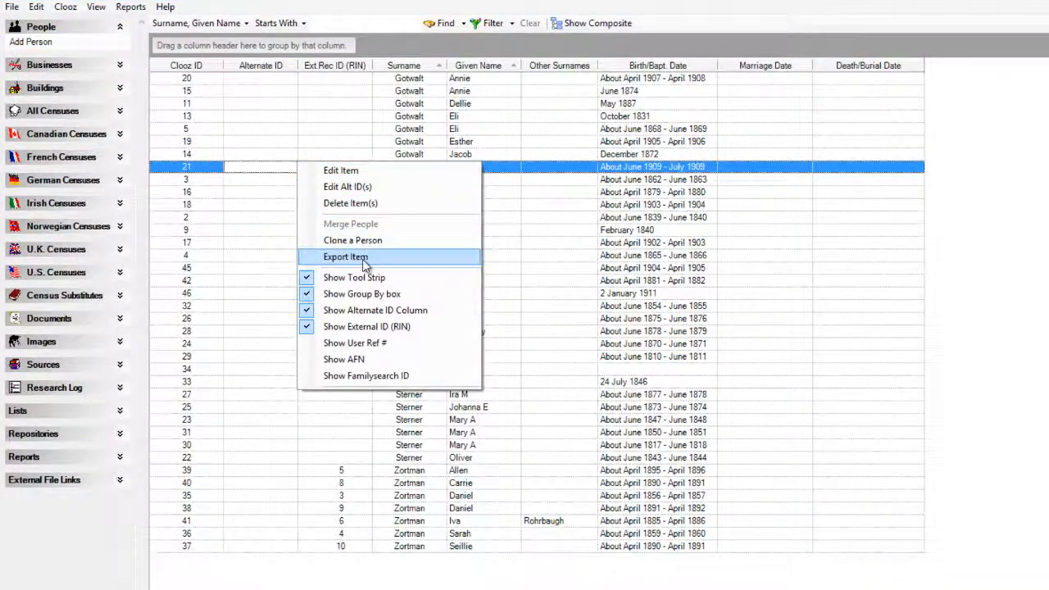
pyautogui.click(346, 256)
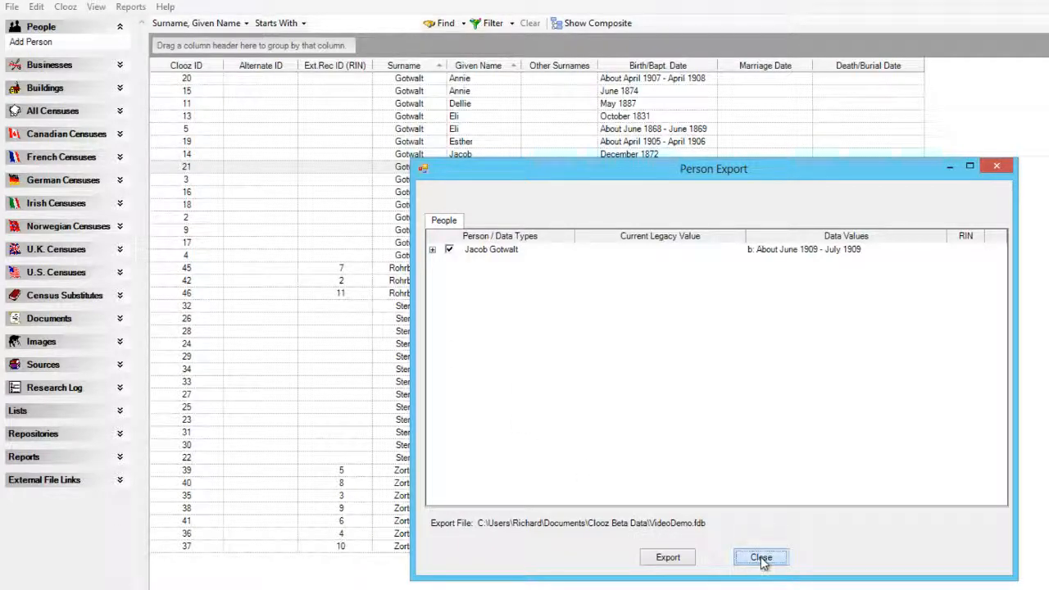
pyautogui.click(761, 557)
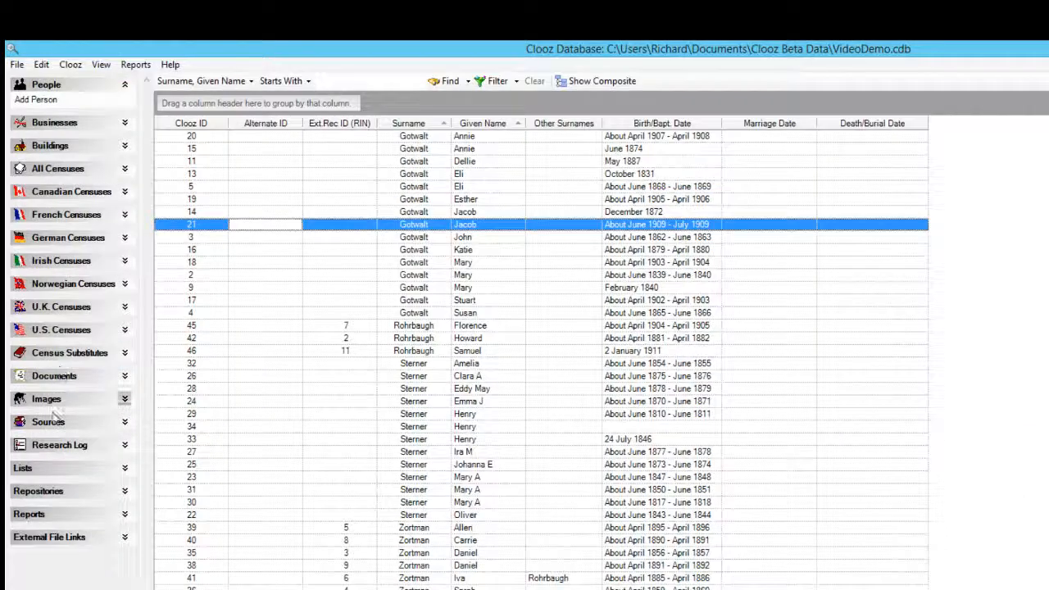
pyautogui.click(48, 421)
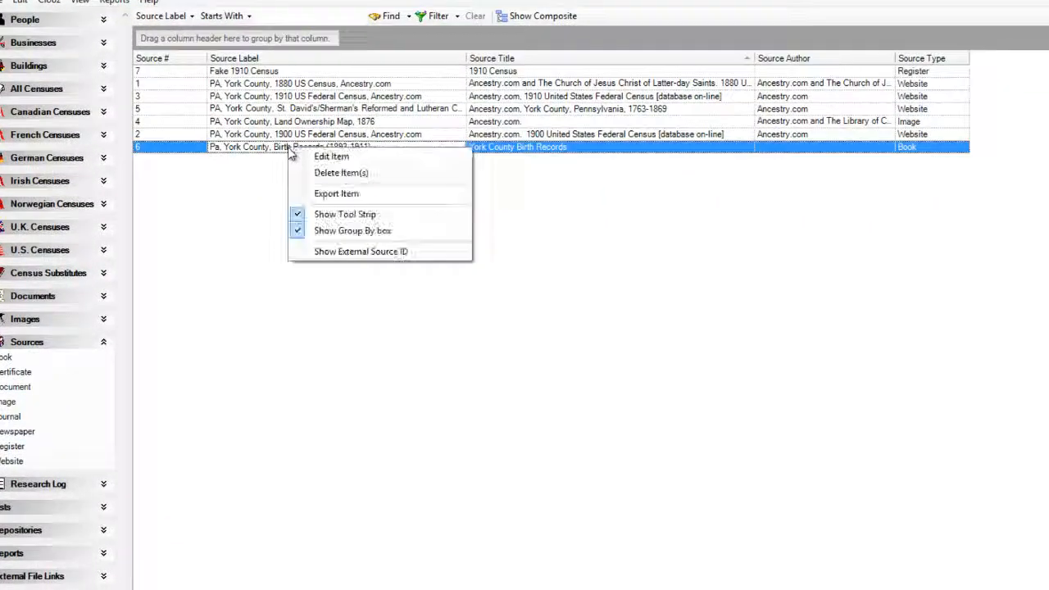
pyautogui.click(336, 193)
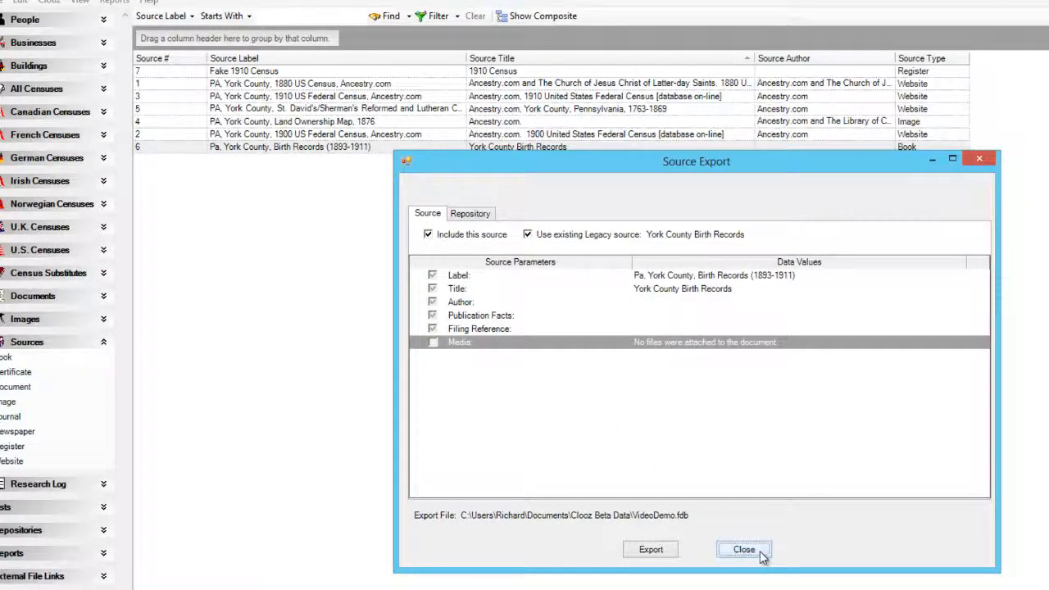
pyautogui.click(743, 549)
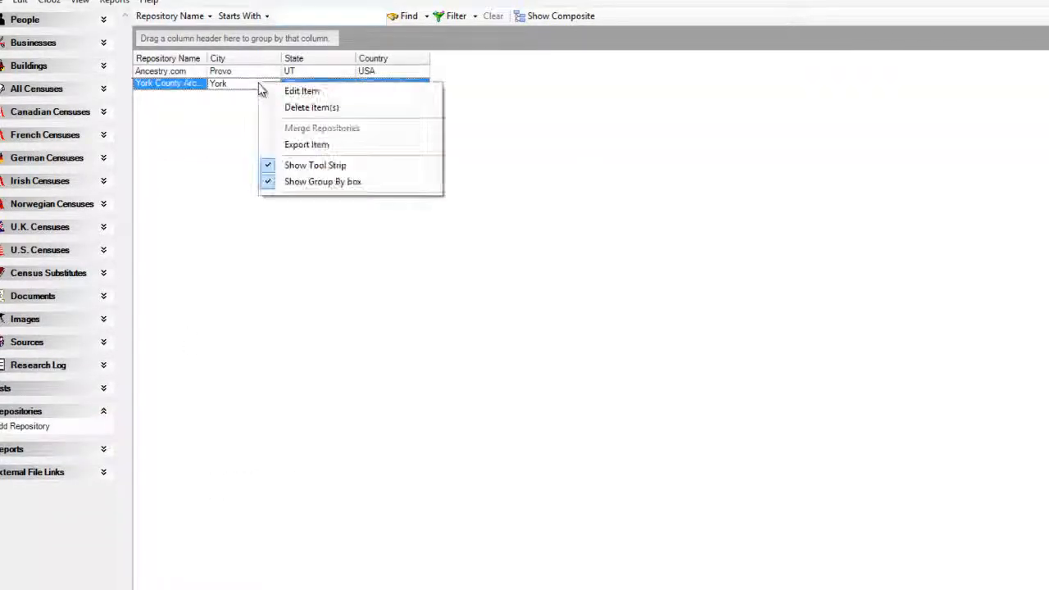
pyautogui.click(305, 145)
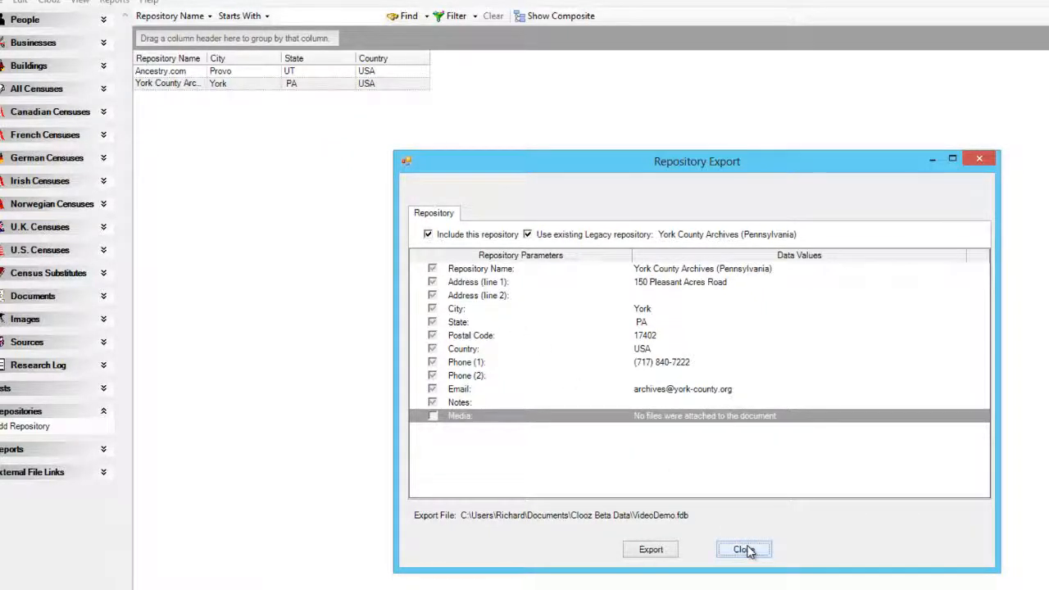
pyautogui.click(744, 549)
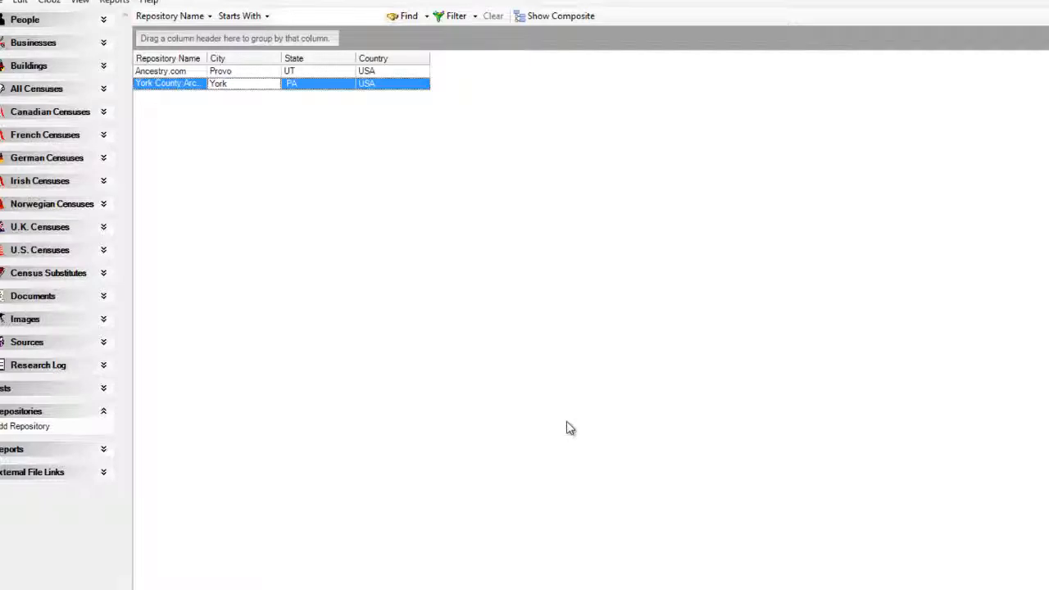
pyautogui.moveTo(558, 420)
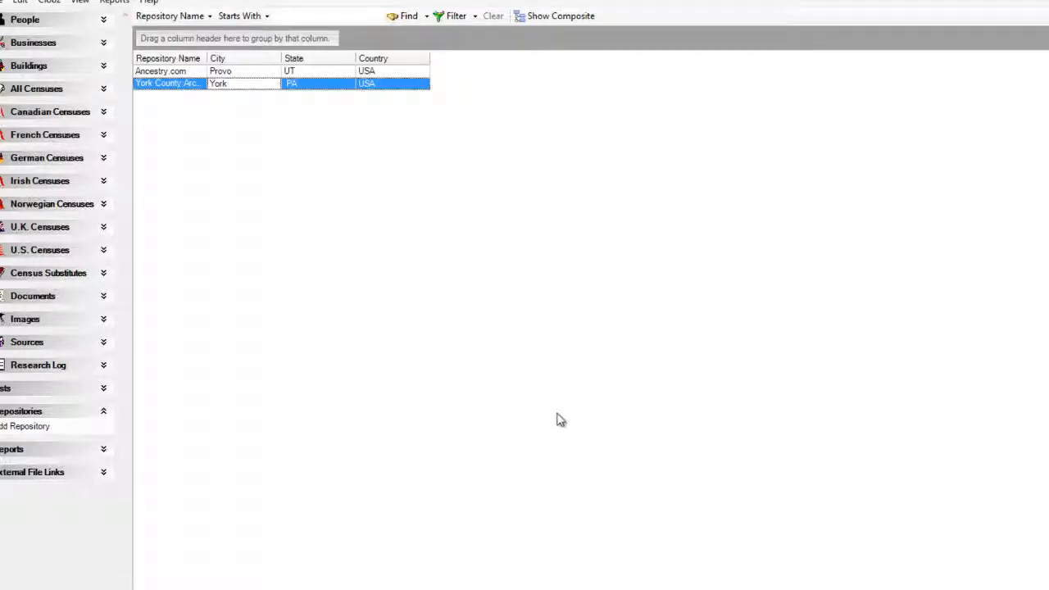
pyautogui.moveTo(338, 314)
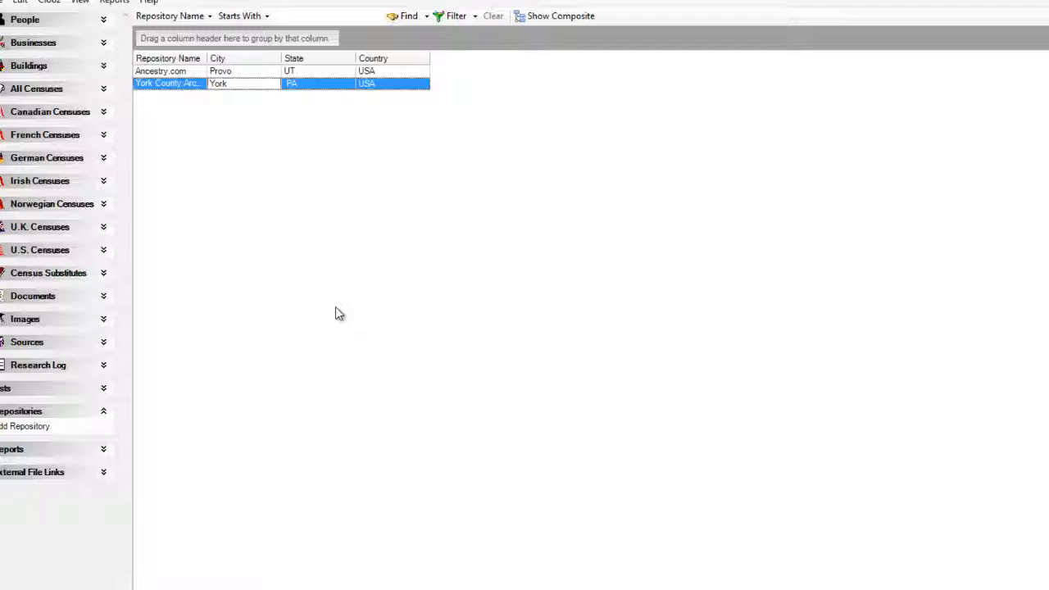